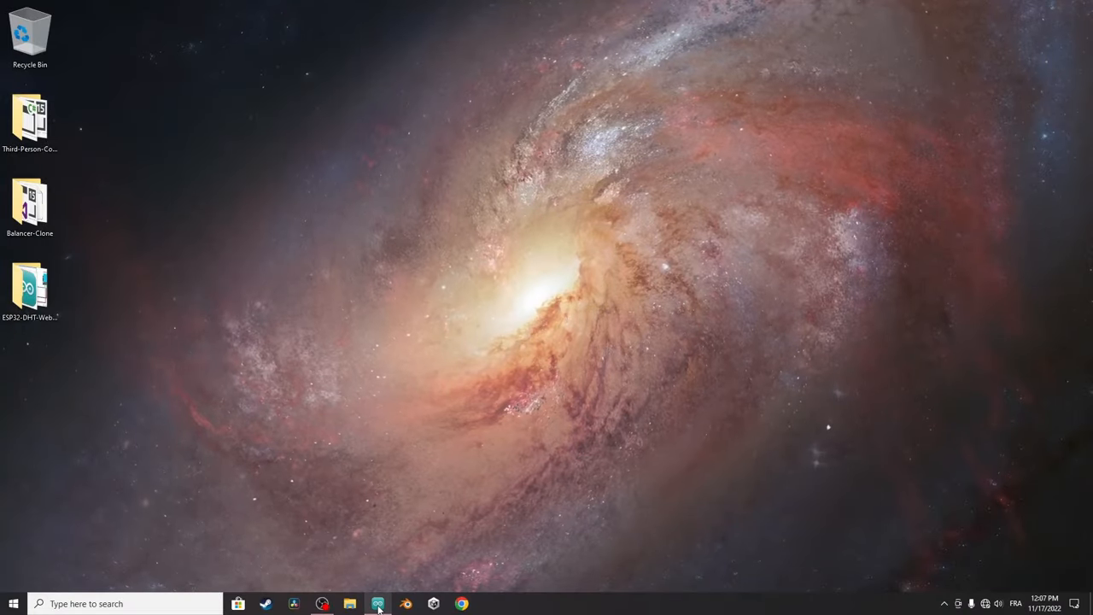
# Launch Arduino IDE so a new blank sketch with empty setup and loop opens.
pyautogui.click(378, 605)
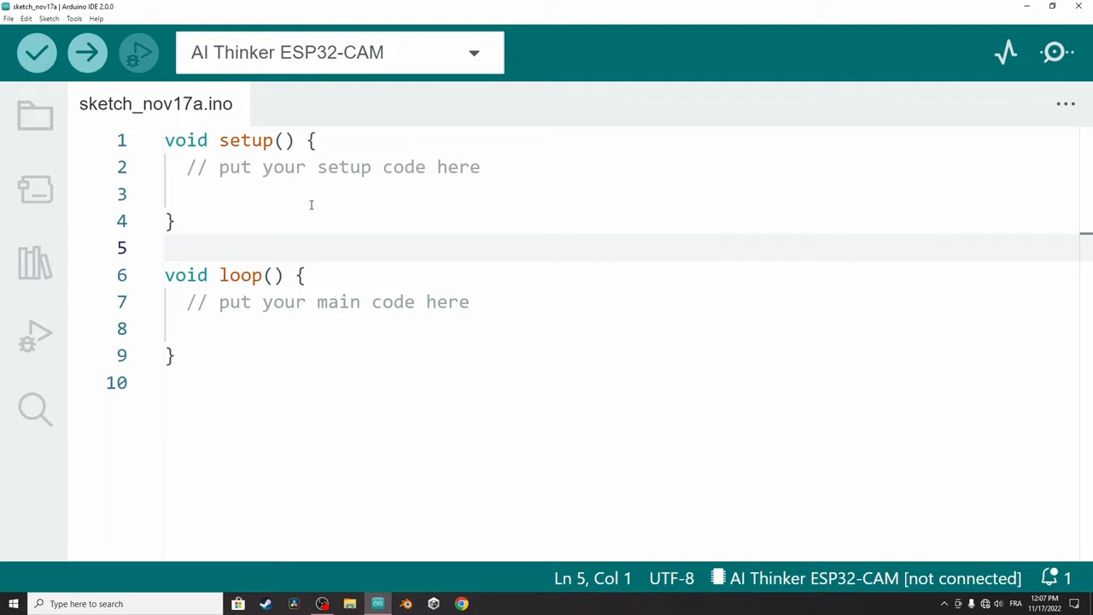
pyautogui.moveTo(291, 214)
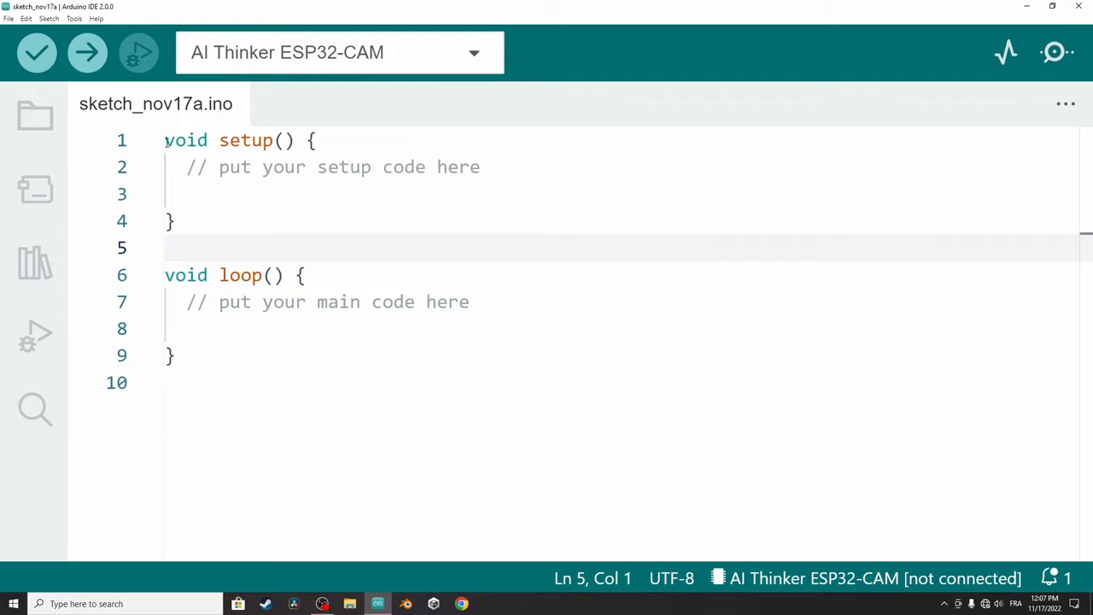
# Write #include "BluetoothSerial.h" on a new first line above setup.
pyautogui.press('Enter')
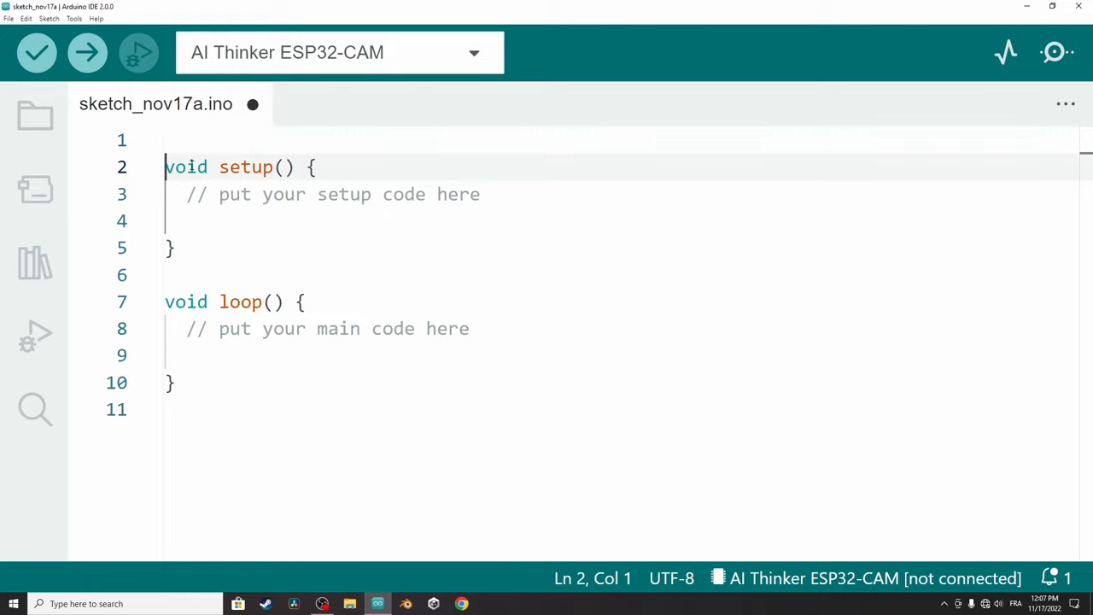
pyautogui.click(36, 52)
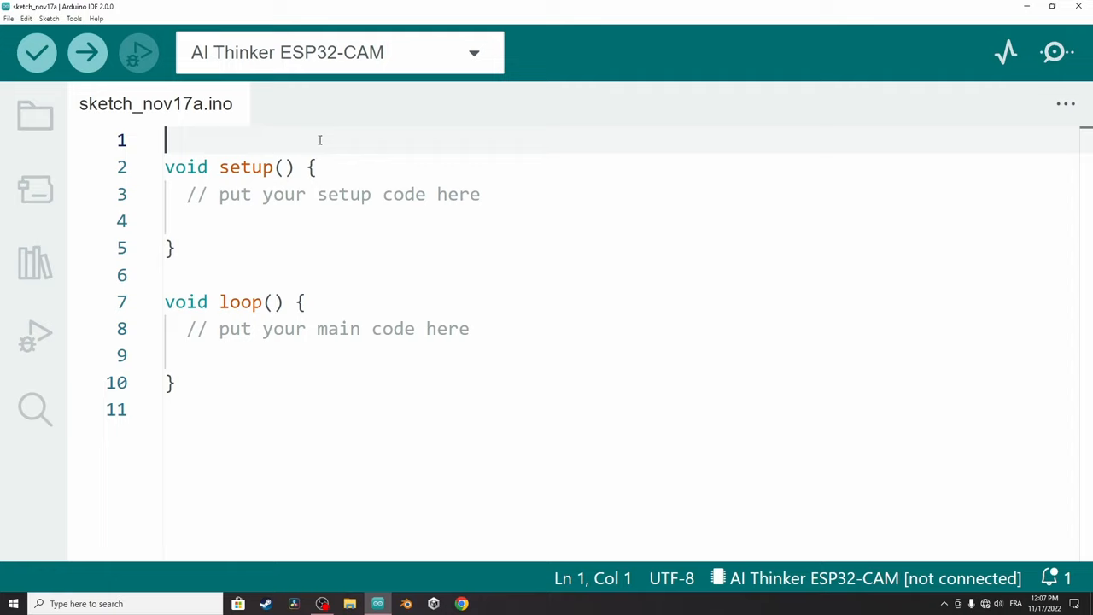
pyautogui.write('#')
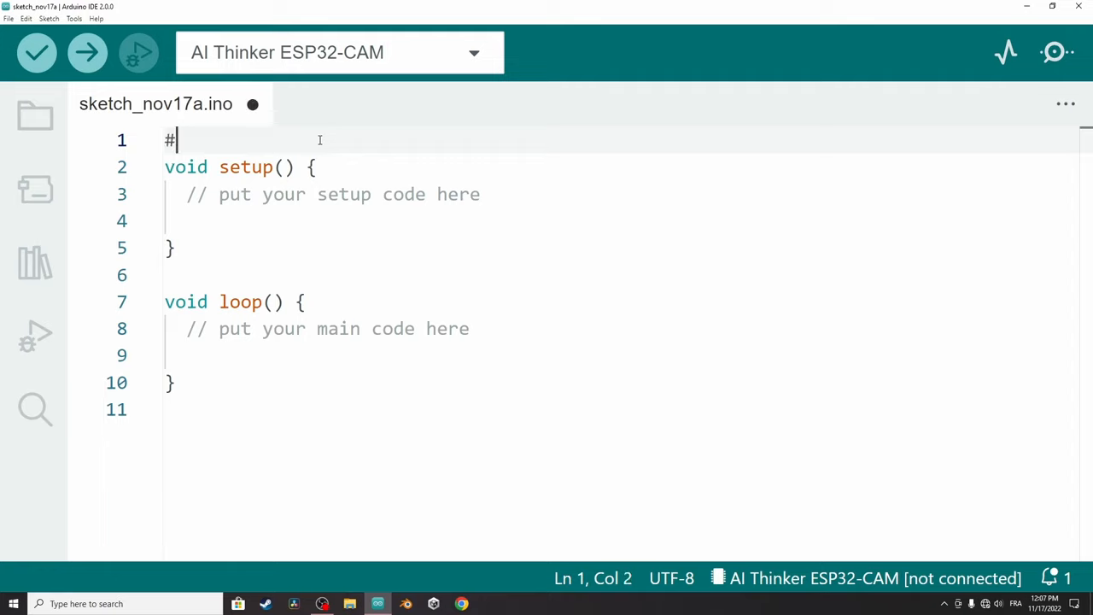
pyautogui.write('incl')
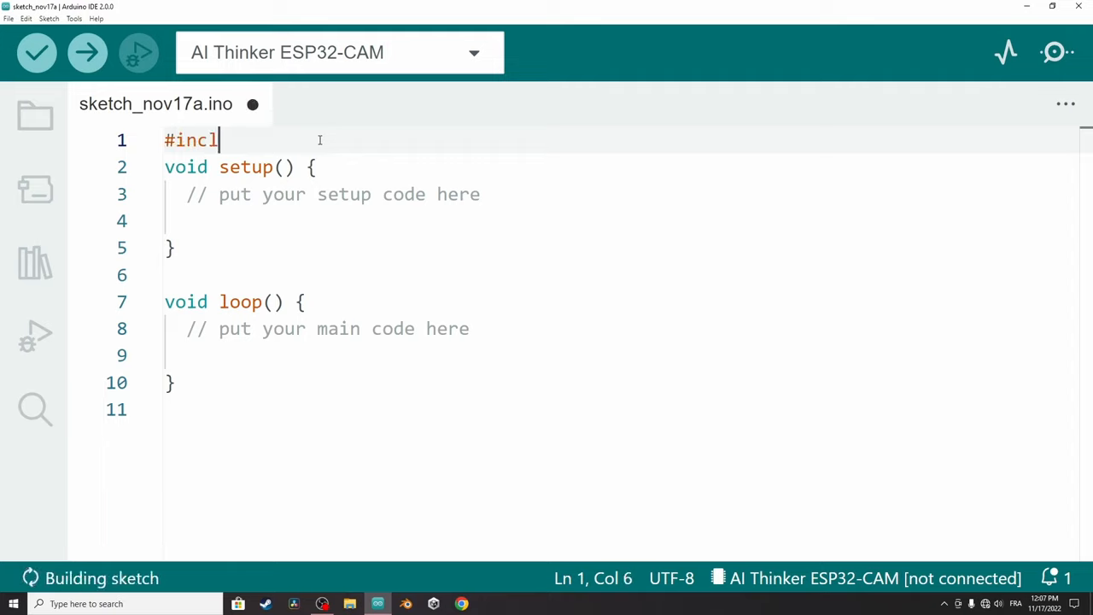
pyautogui.write('ude')
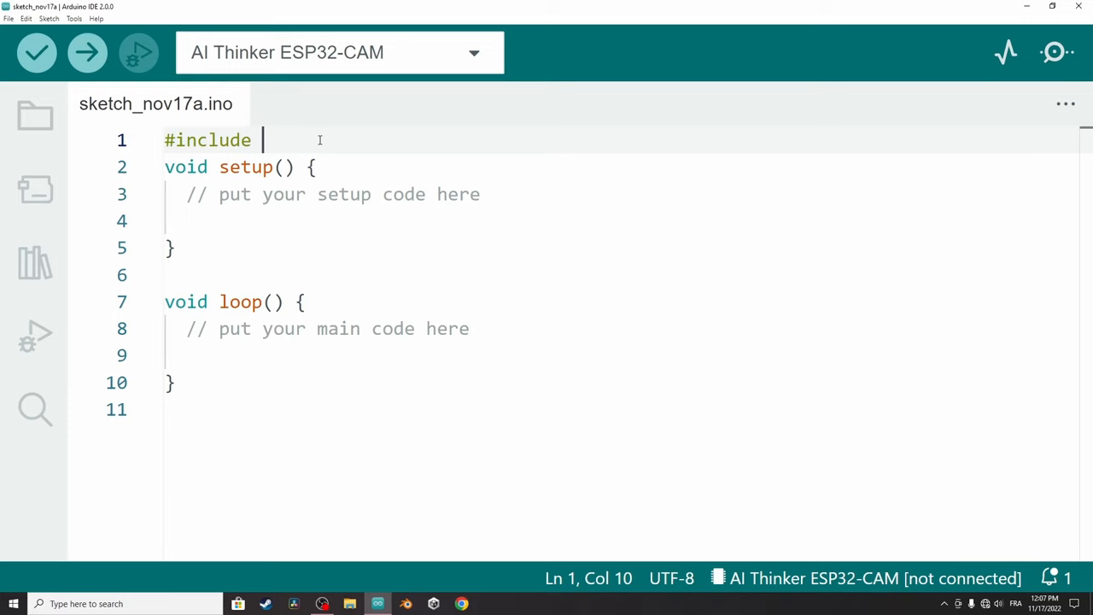
pyautogui.write('"')
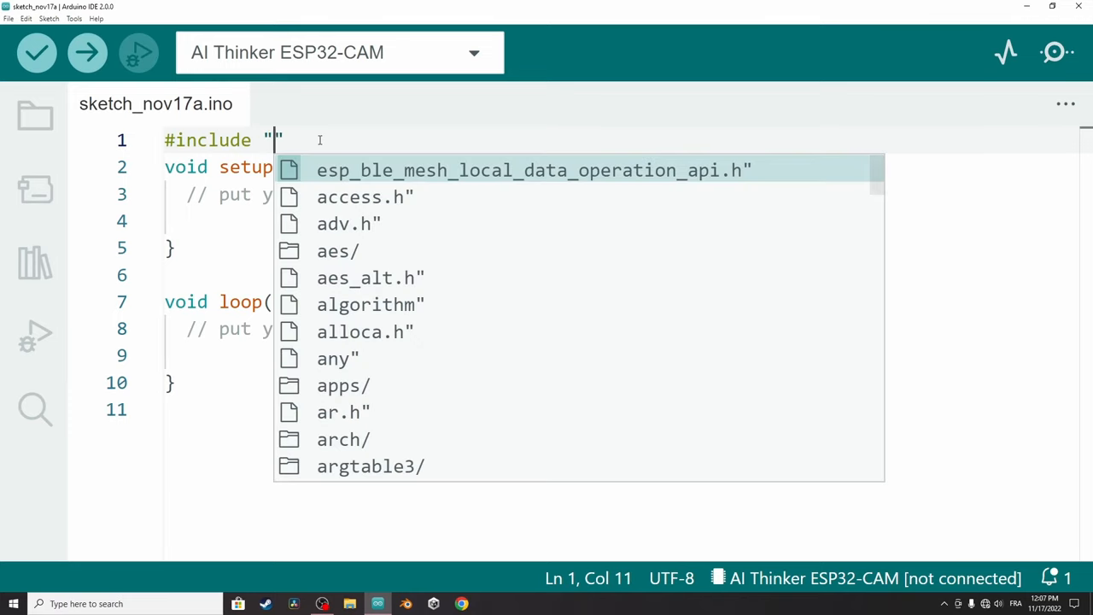
pyautogui.click(36, 52)
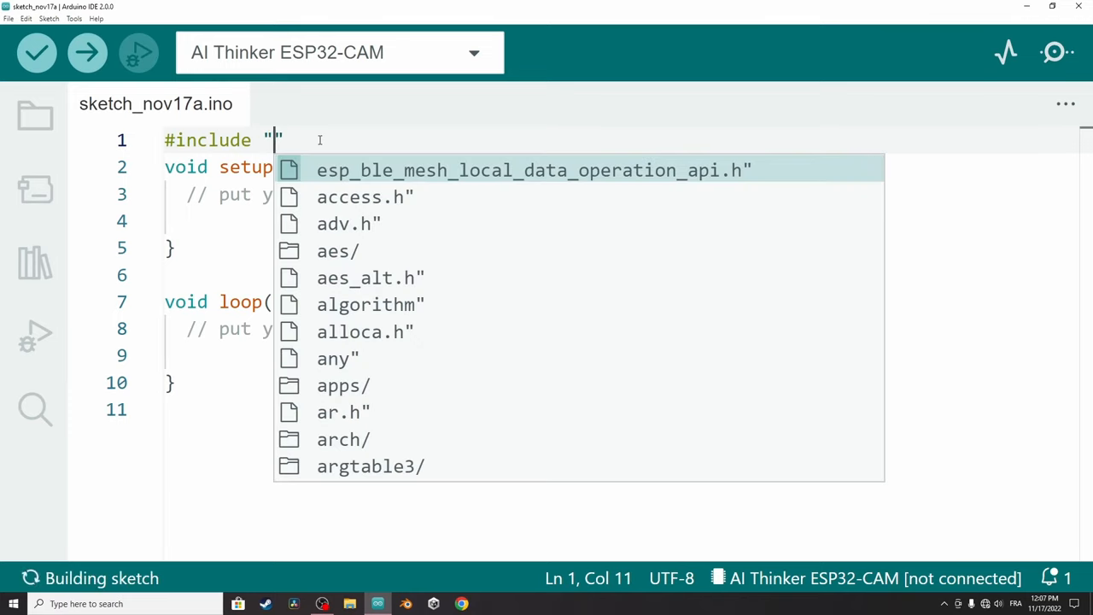
pyautogui.write('Bluetooth')
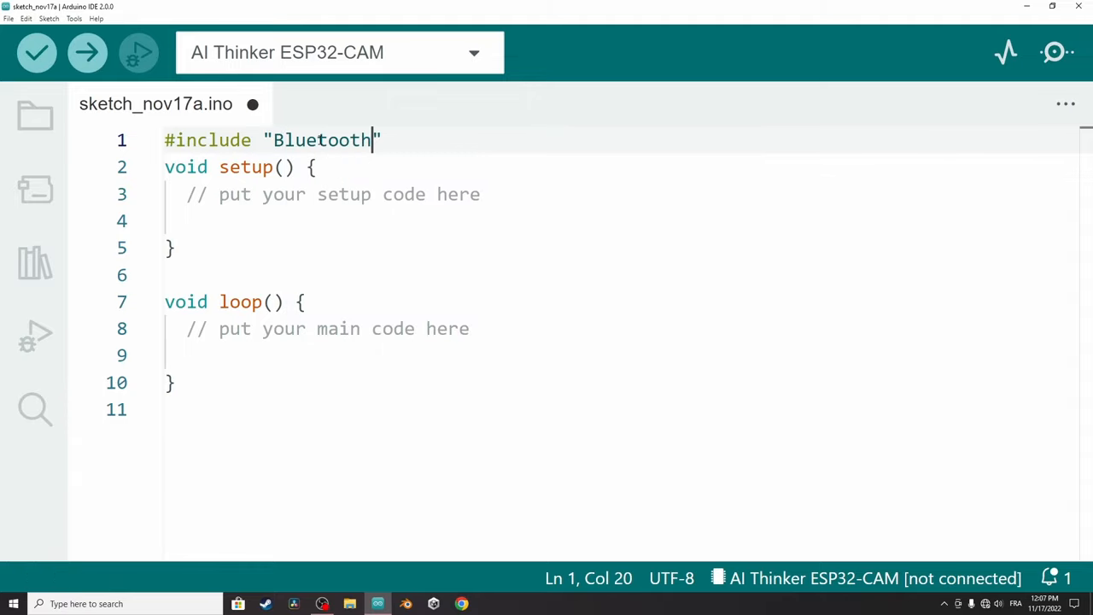
pyautogui.write('Serial')
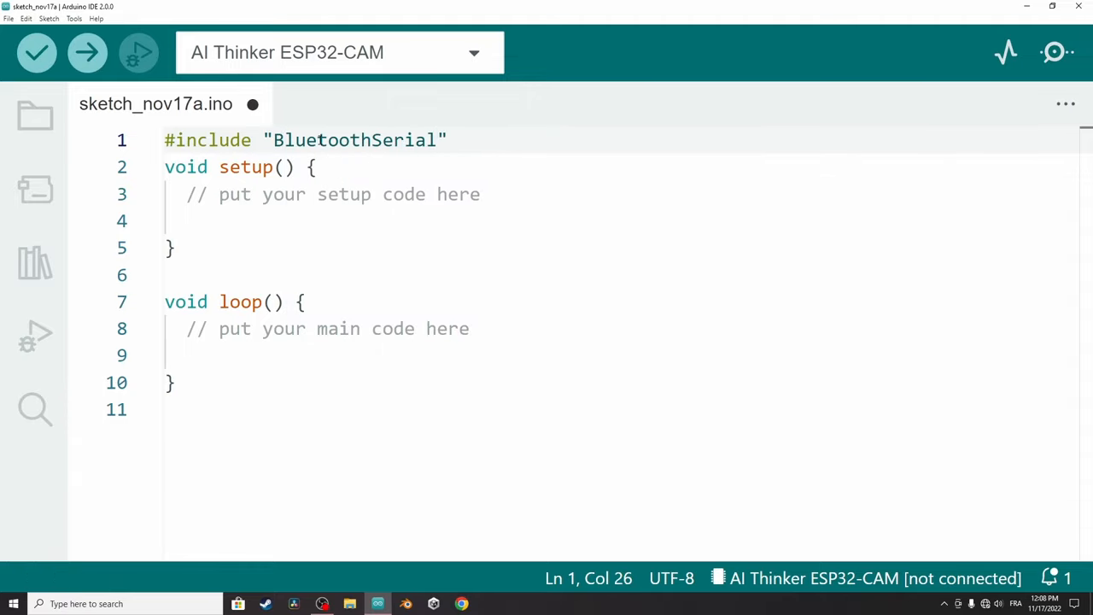
pyautogui.write('.h')
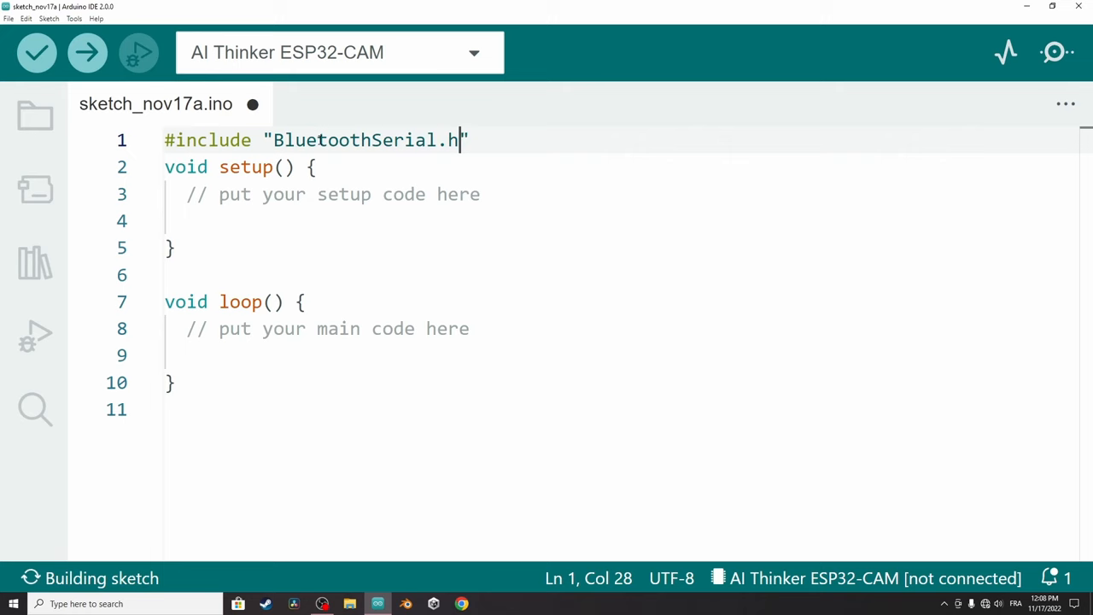
pyautogui.press('enter')
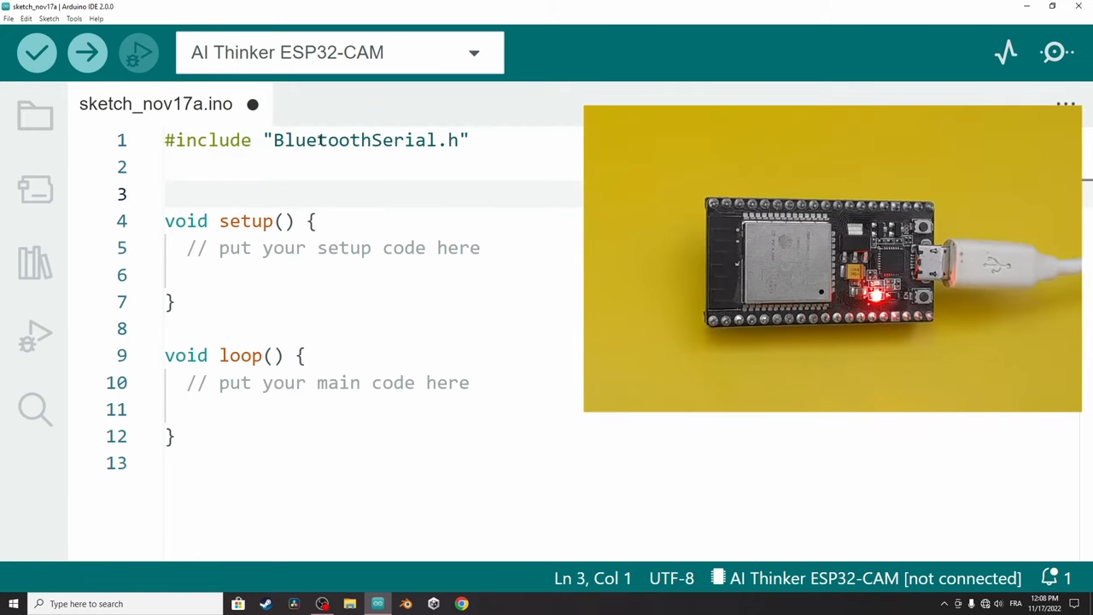
# Declare a global BluetoothSerial object named serialBT below the include.
pyautogui.click(36, 51)
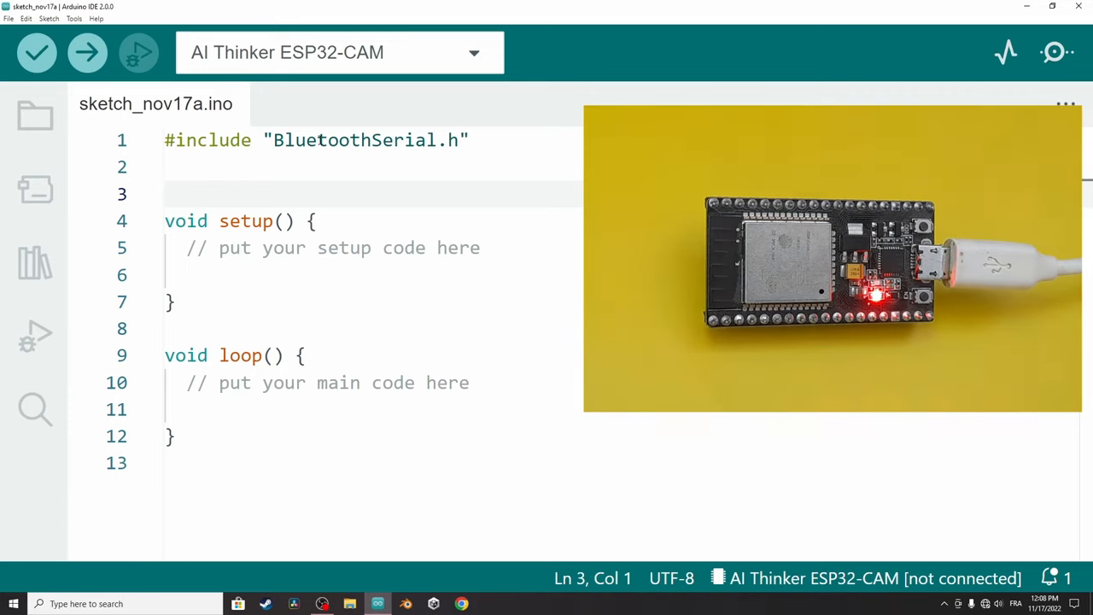
pyautogui.write('Bl')
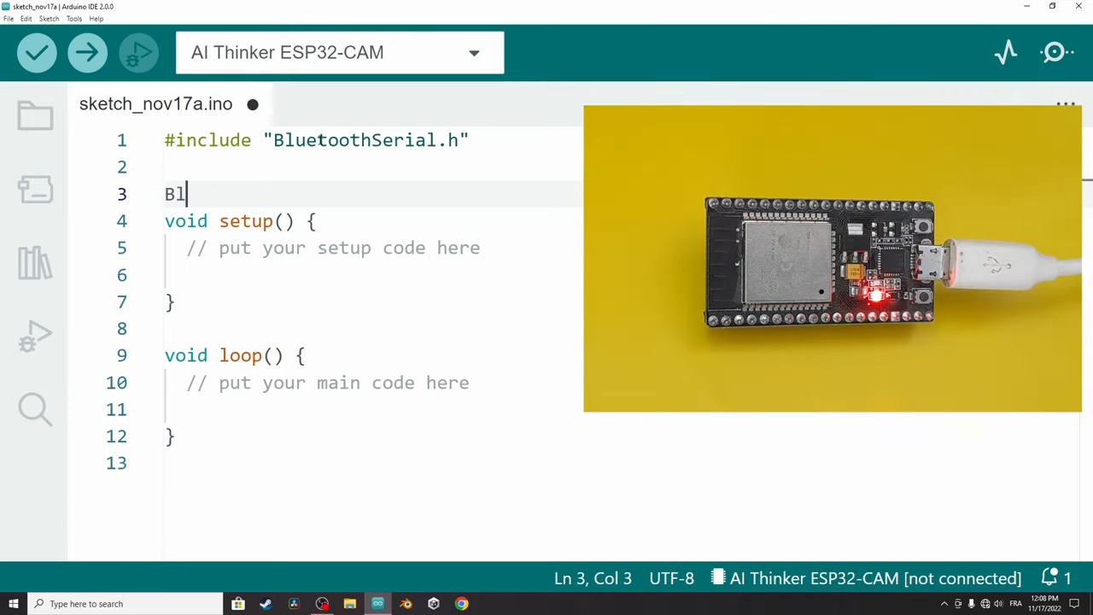
pyautogui.write('uetoothSe')
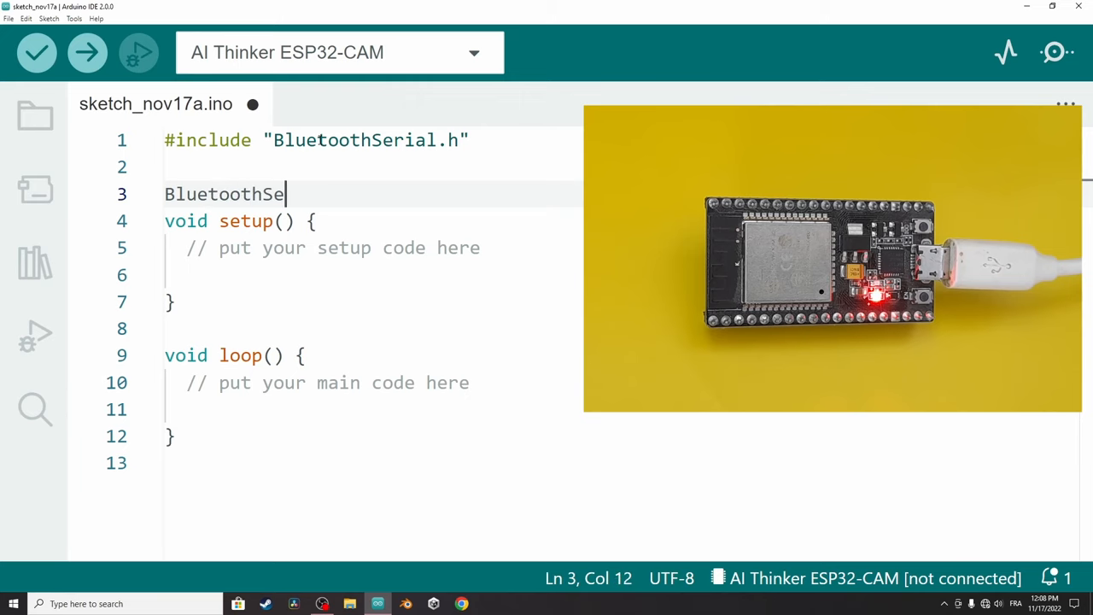
pyautogui.write('rial')
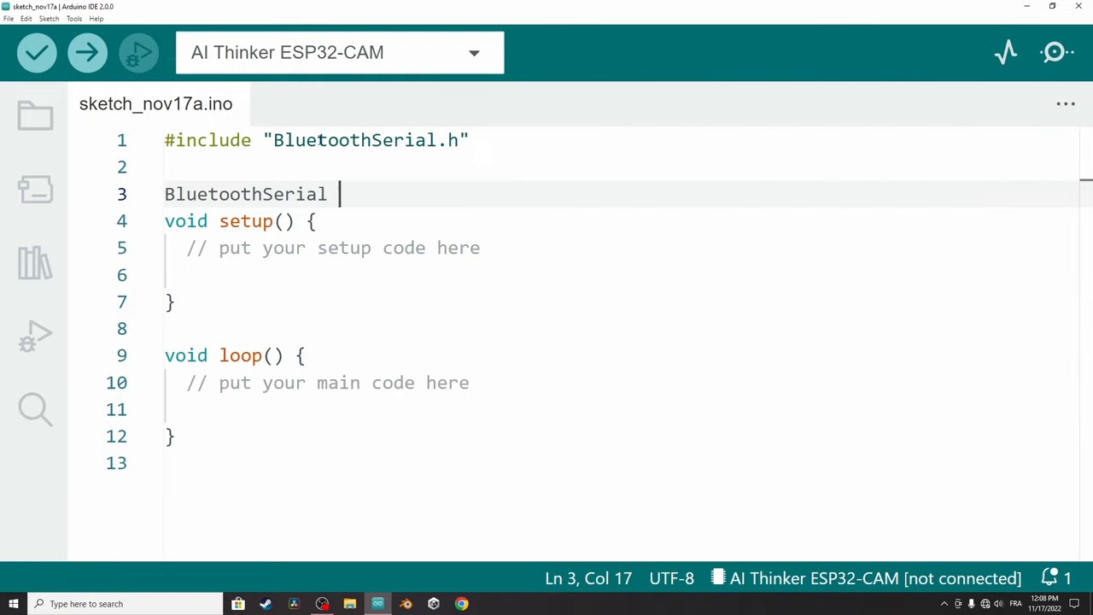
pyautogui.write('serialBT;')
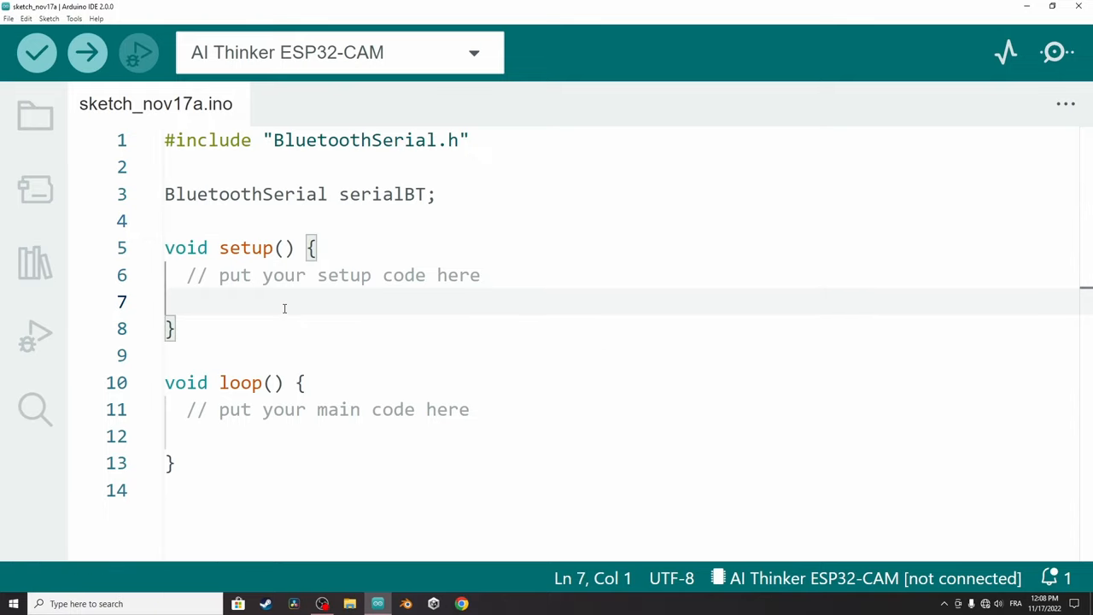
# Call serialBT.begin("Esp32-BT") inside setup to start Bluetooth.
pyautogui.write('serial')
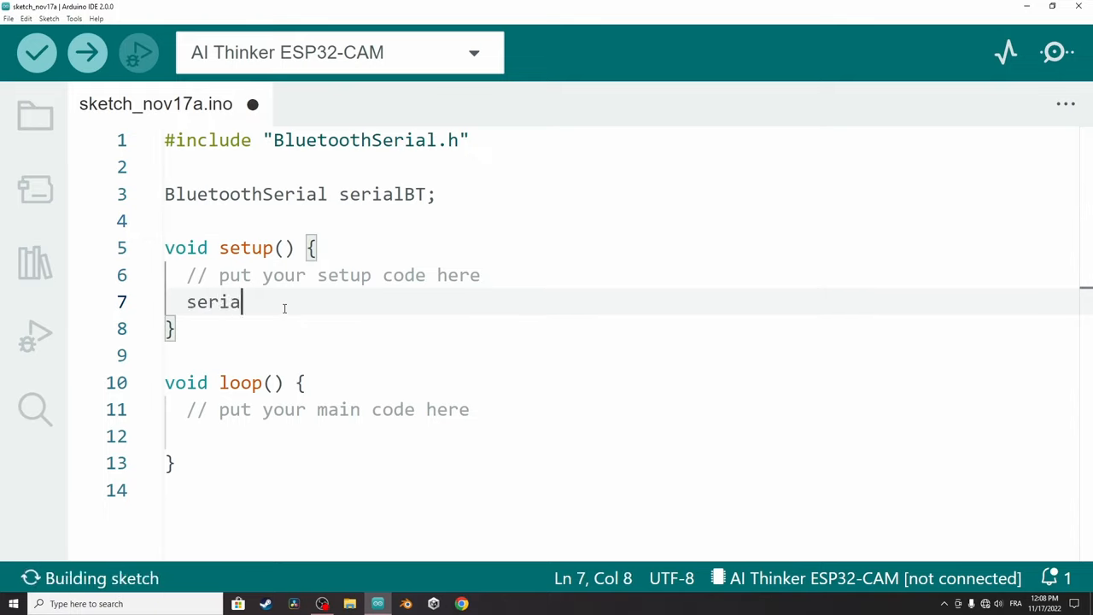
pyautogui.write('B')
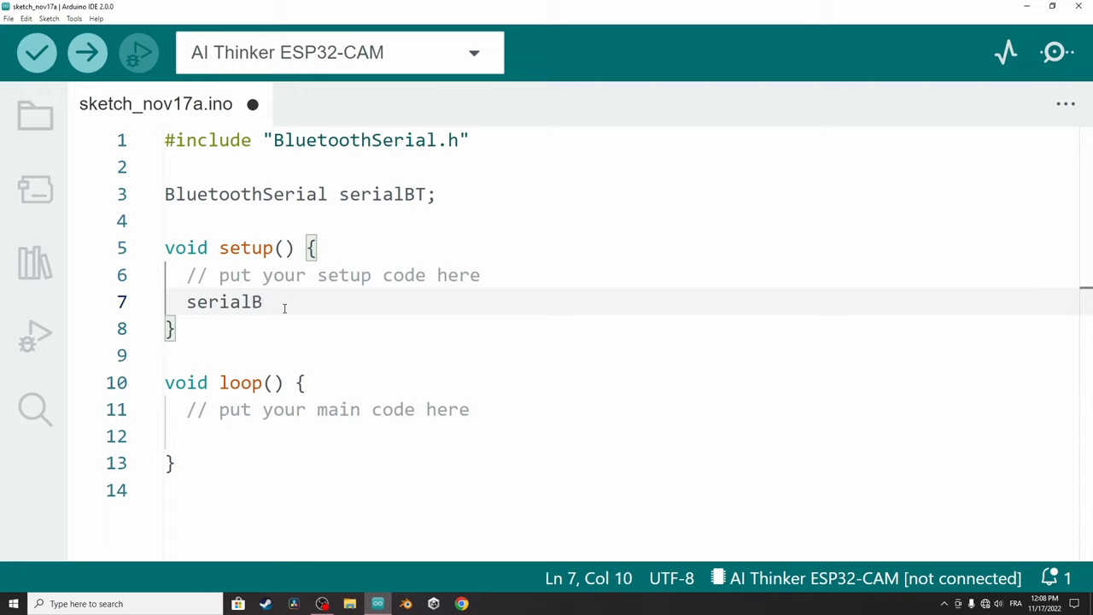
pyautogui.write('T.')
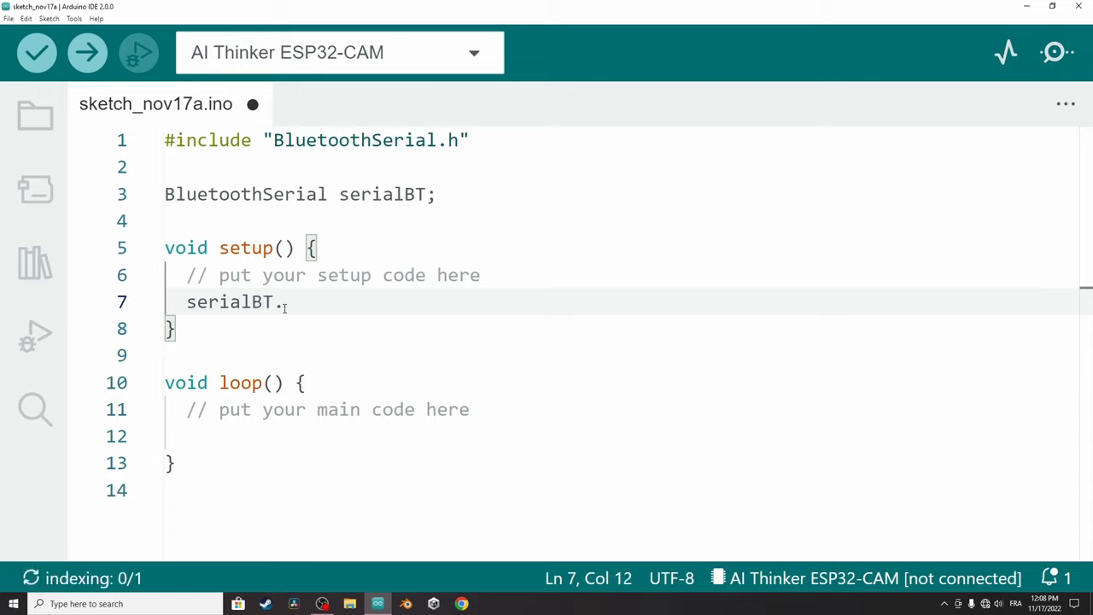
pyautogui.write('begin()')
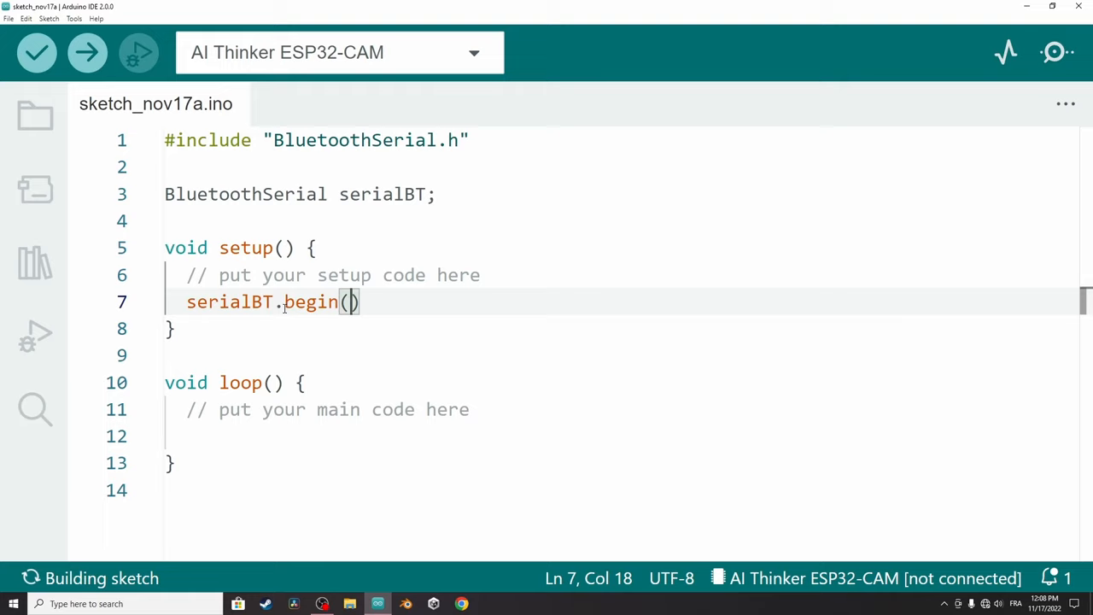
pyautogui.write('"')
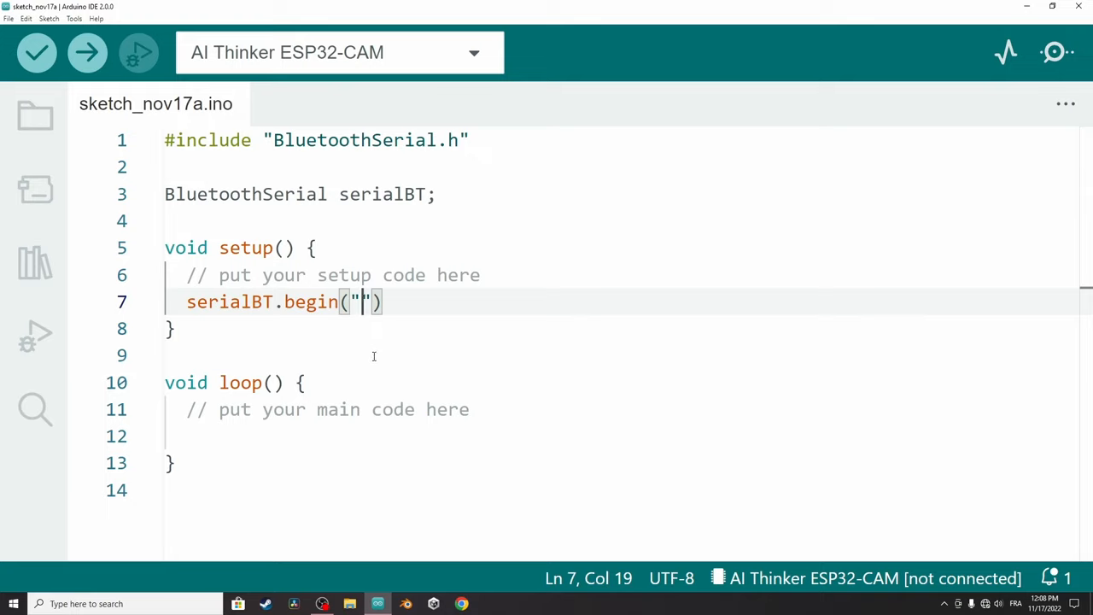
pyautogui.write('E')
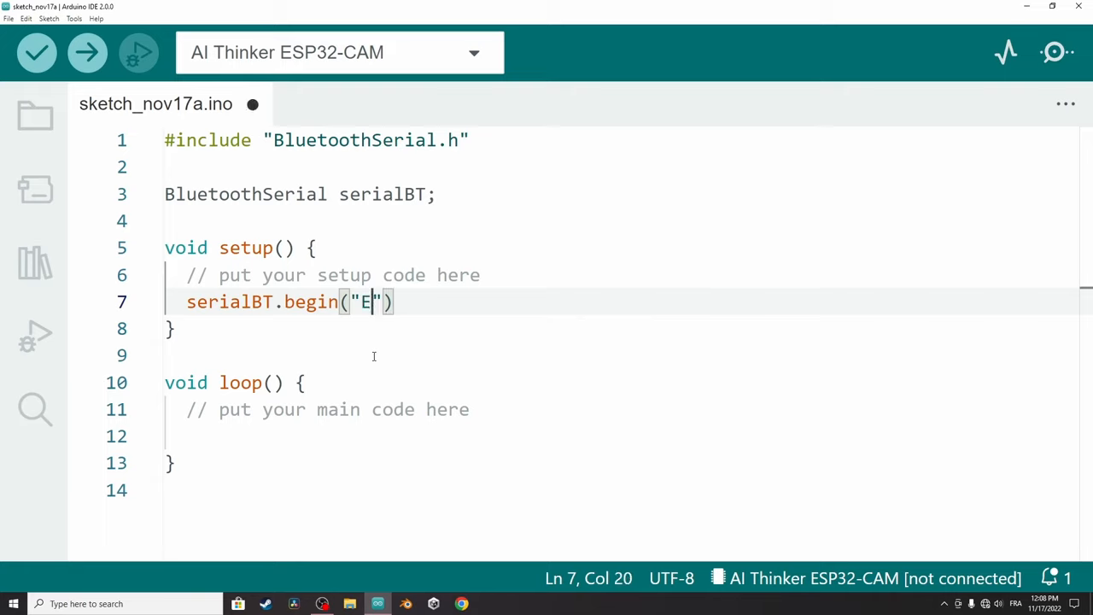
pyautogui.write('sp32')
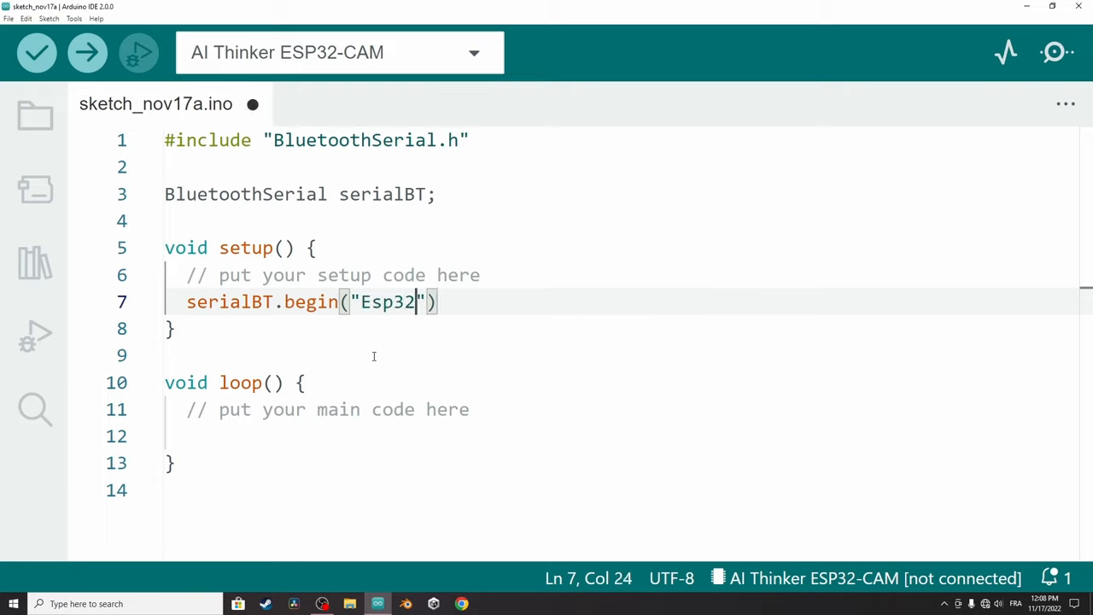
pyautogui.write('-BT')
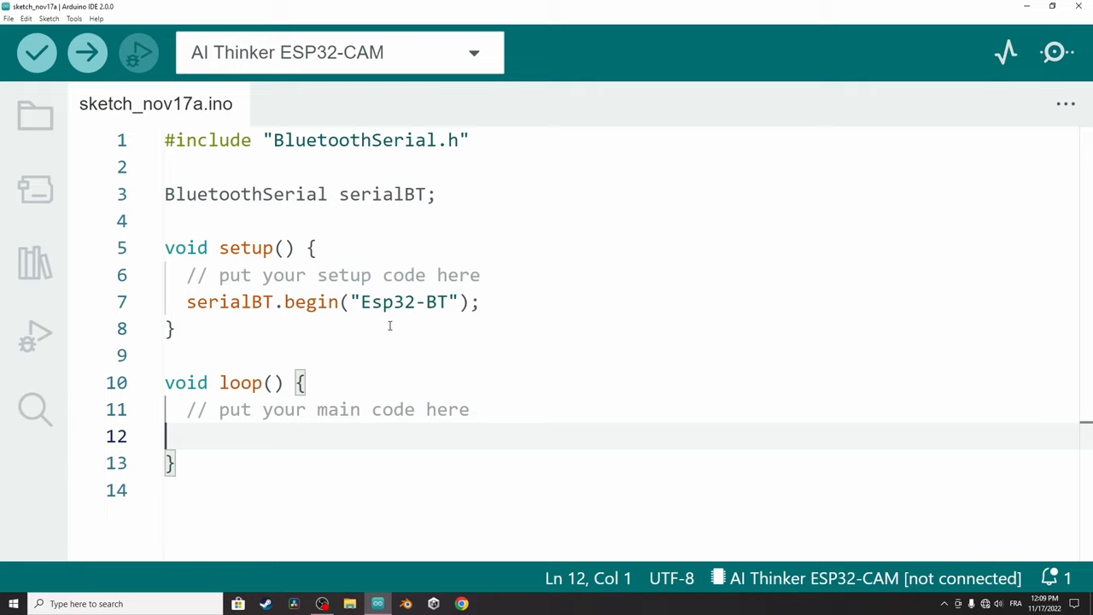
pyautogui.moveTo(415, 308)
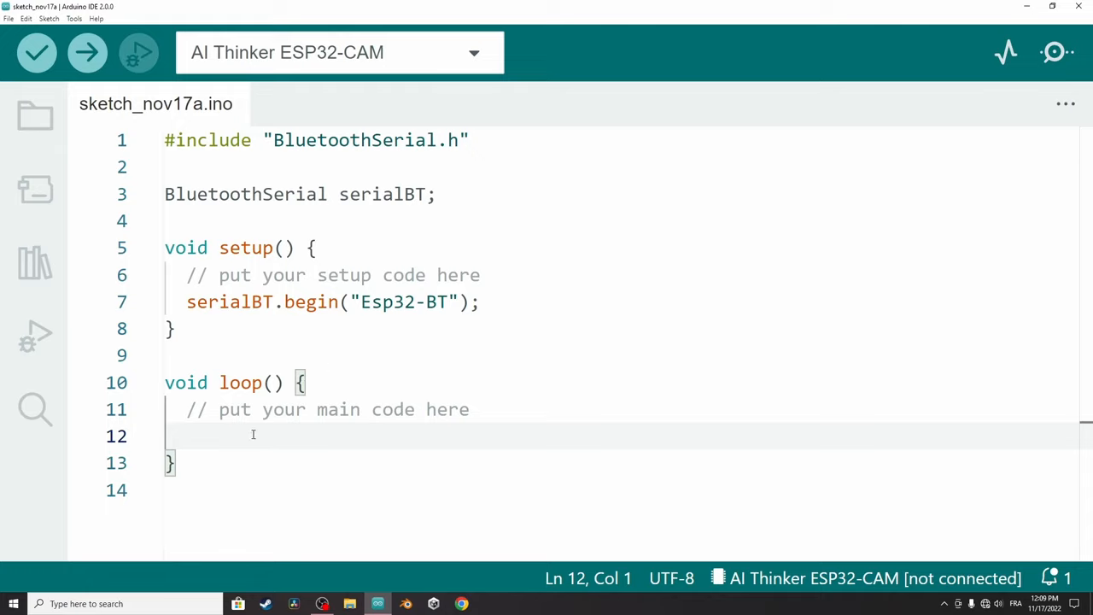
# Add an if(serialBT.available()) block in loop that calls serialBT.read();.
pyautogui.press('enter')
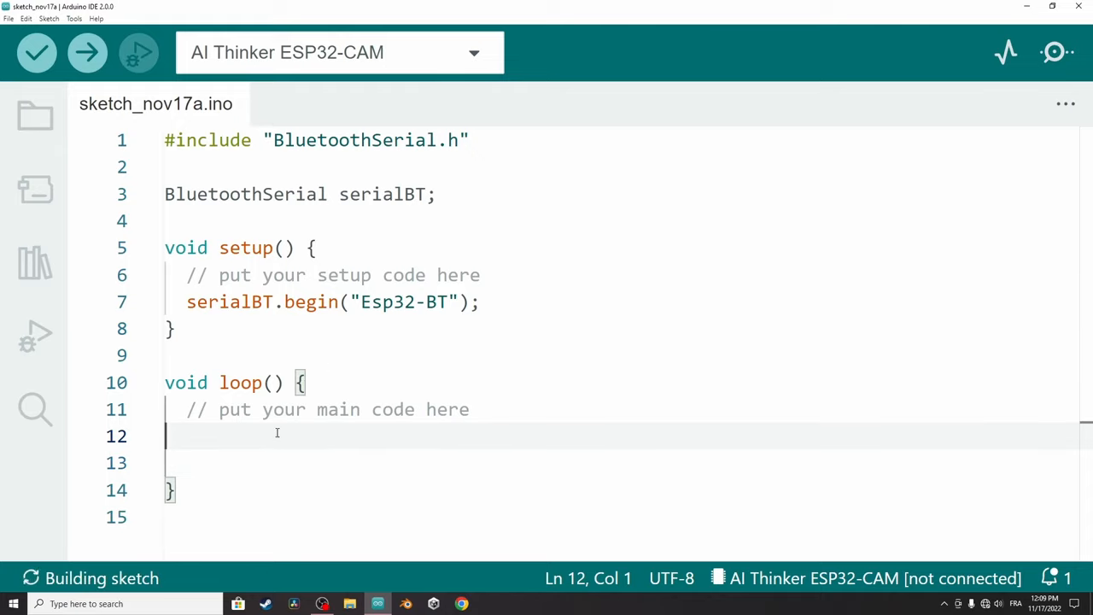
pyautogui.write('if(s')
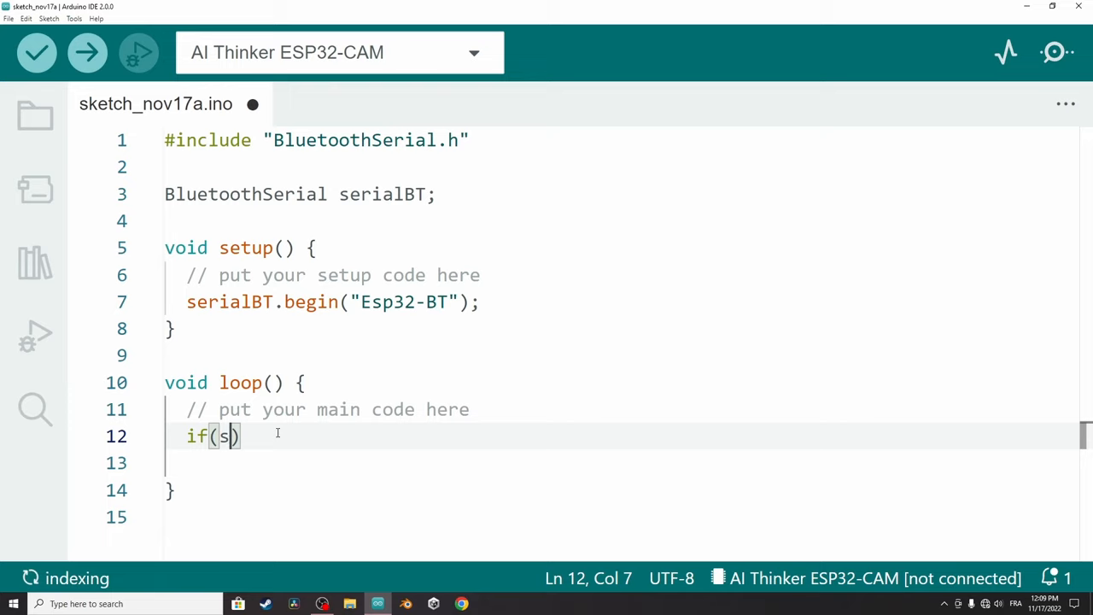
pyautogui.write('erialBT.a')
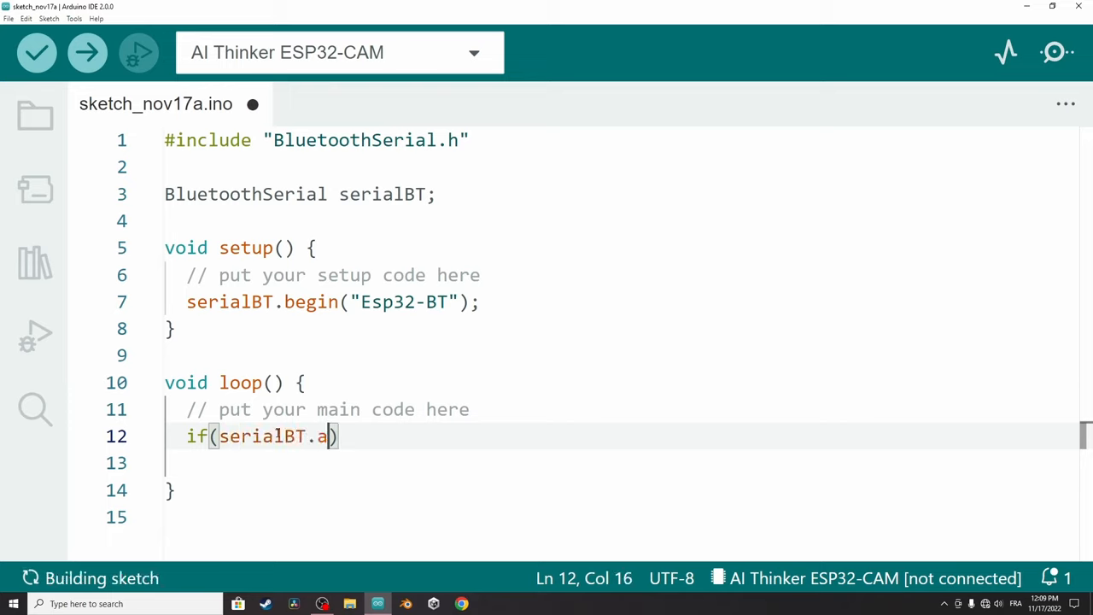
pyautogui.write('vailable()')
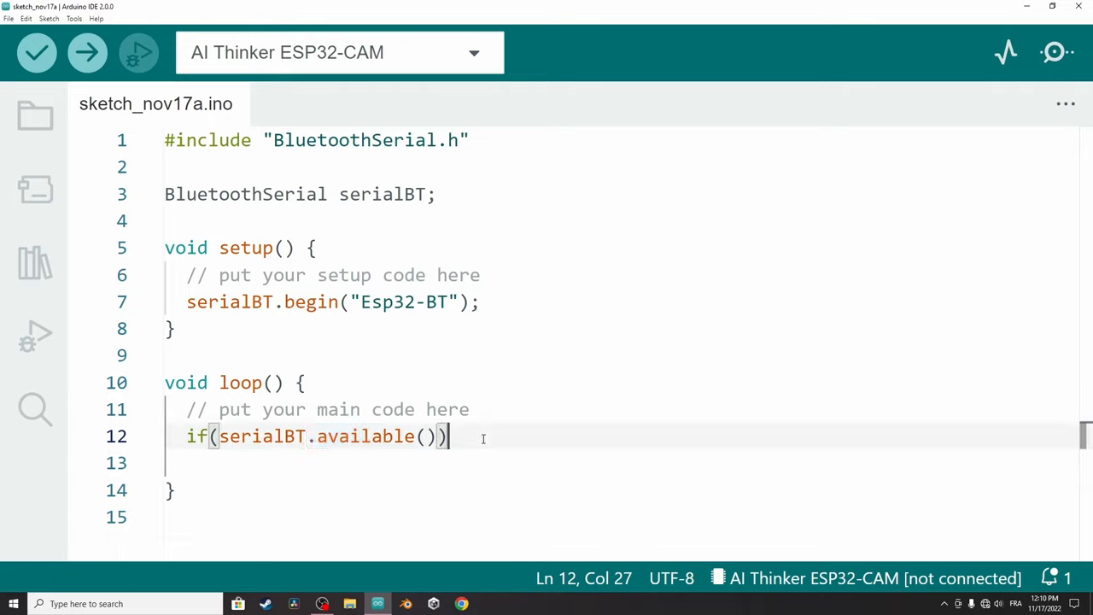
pyautogui.write('{')
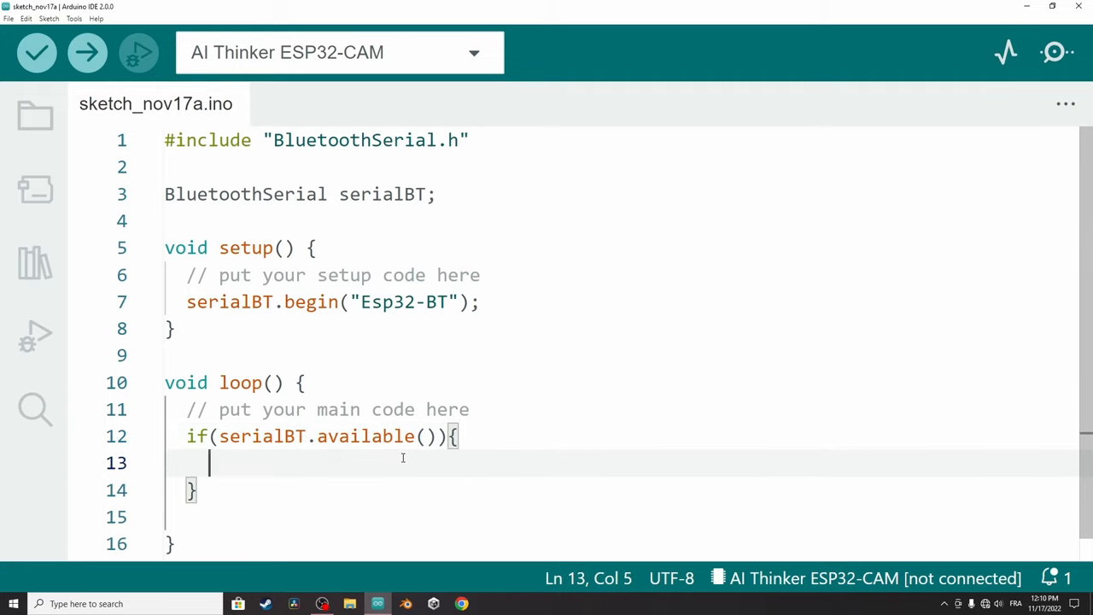
pyautogui.write('seri')
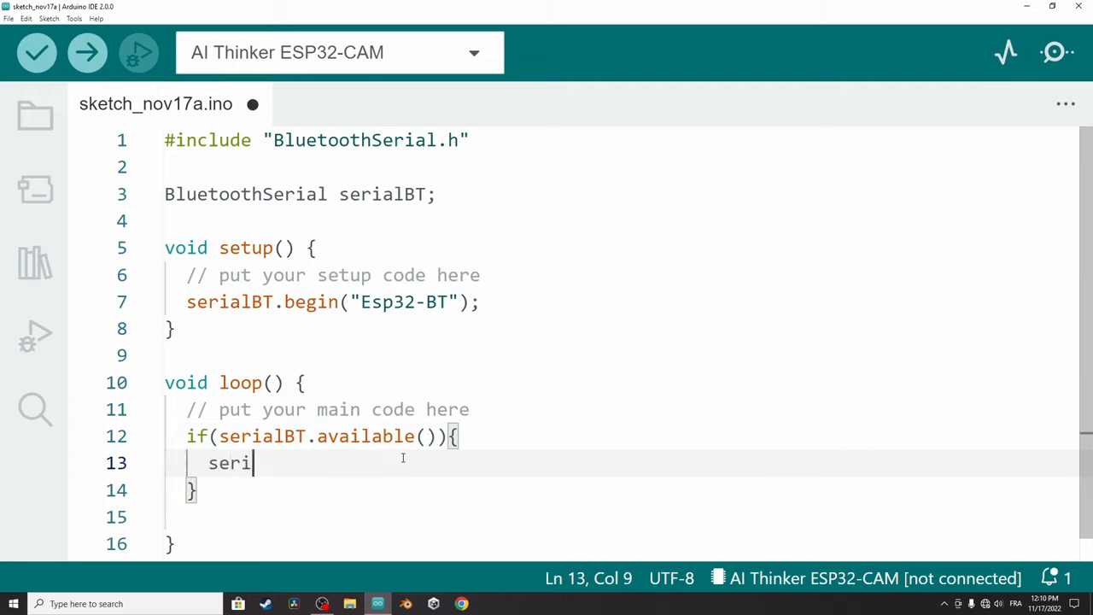
pyautogui.write('alBT')
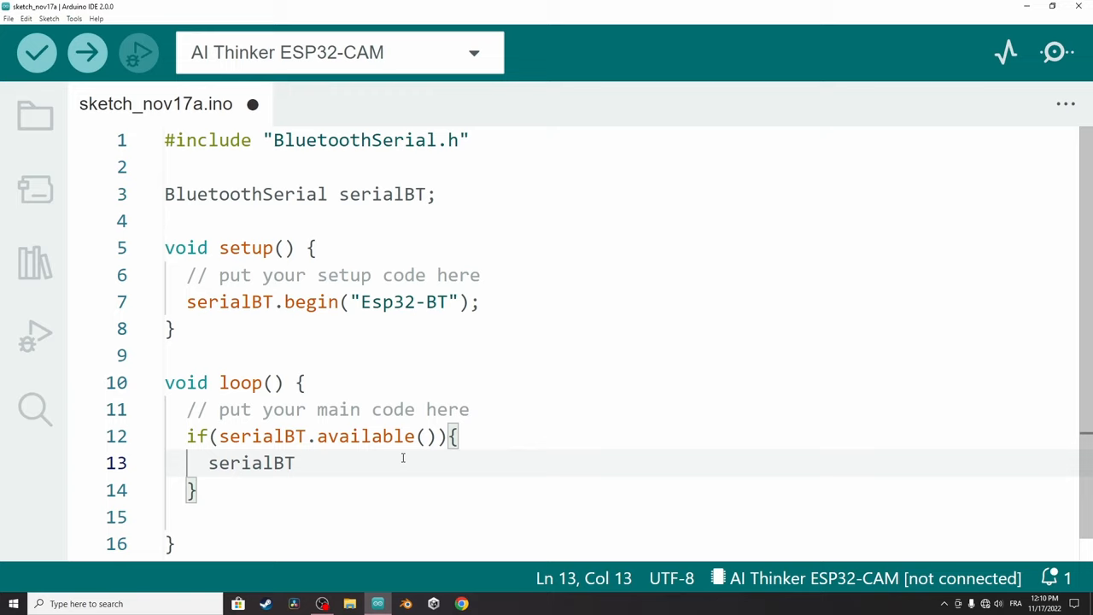
pyautogui.write('.read')
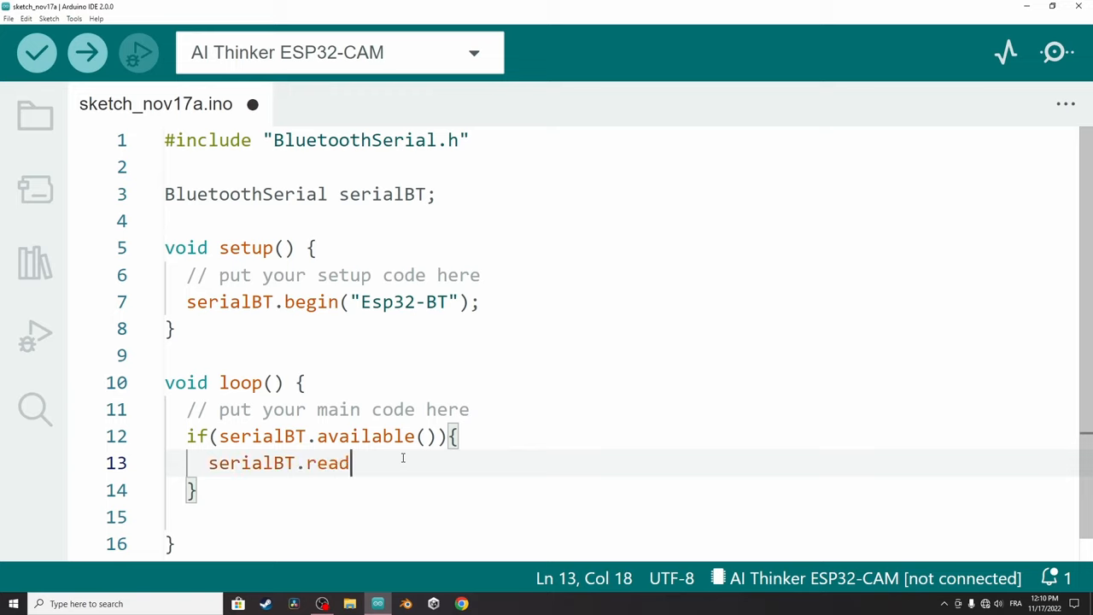
pyautogui.write('()')
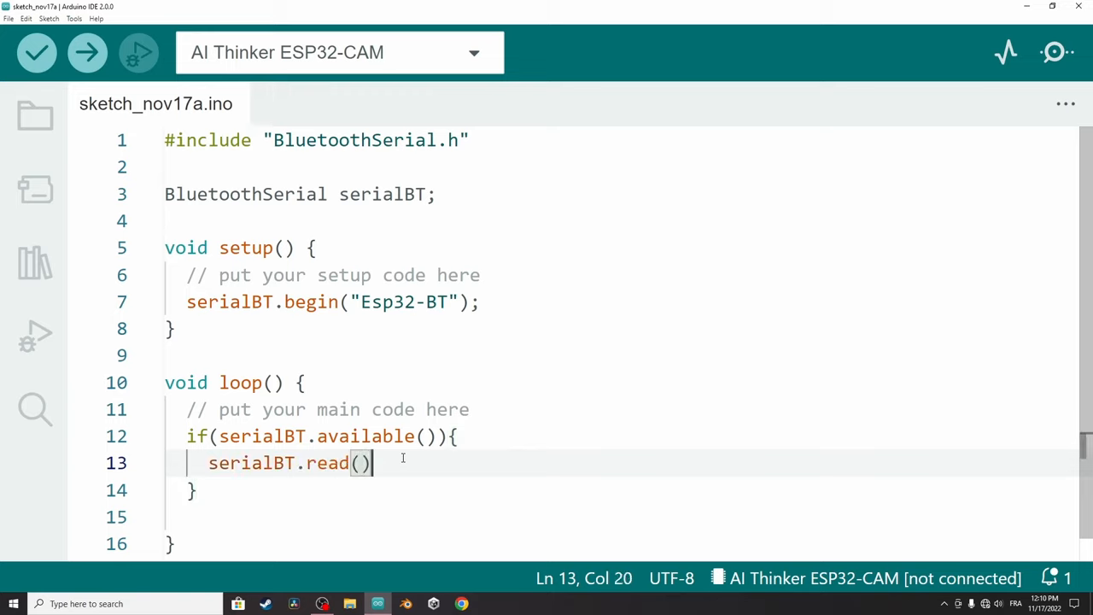
pyautogui.write(';')
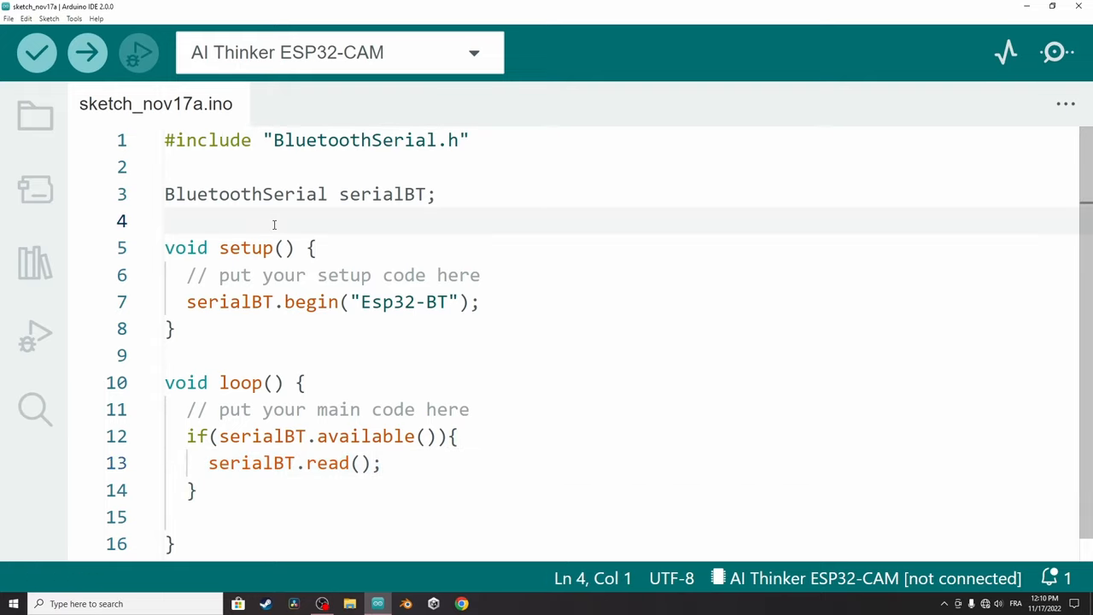
# Declare global char cmd and assign serialBT.read() to cmd inside the if block.
pyautogui.write('char')
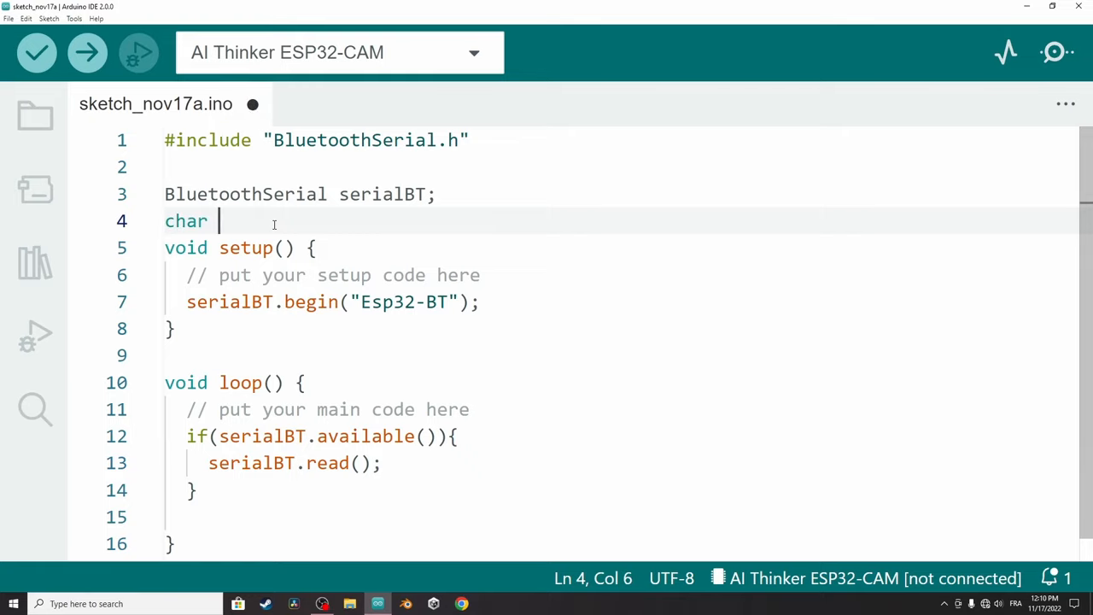
pyautogui.write('cmd;')
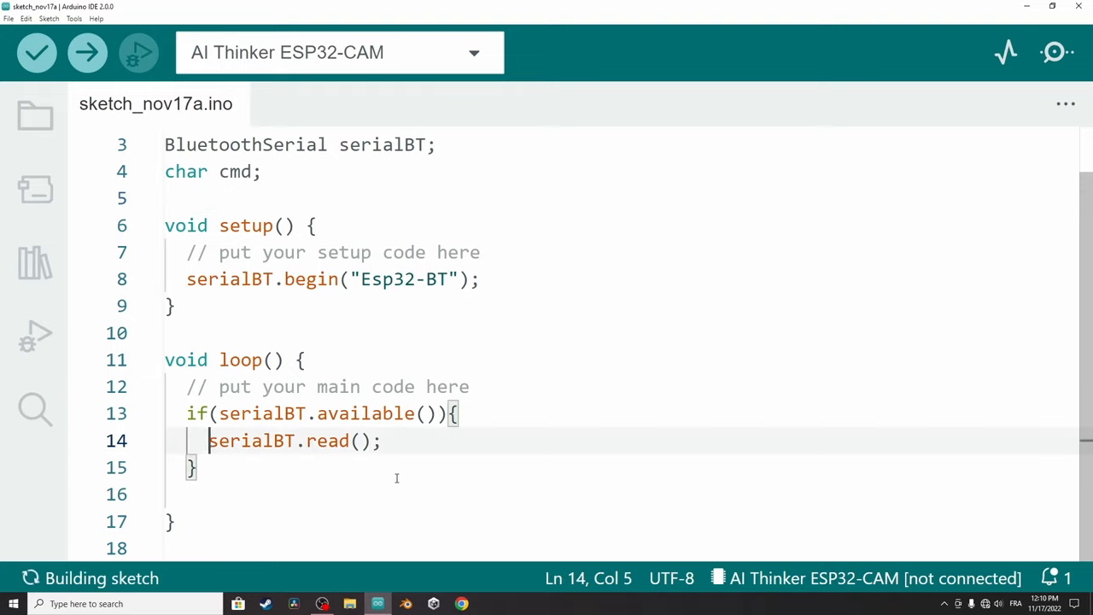
pyautogui.write('cmd =')
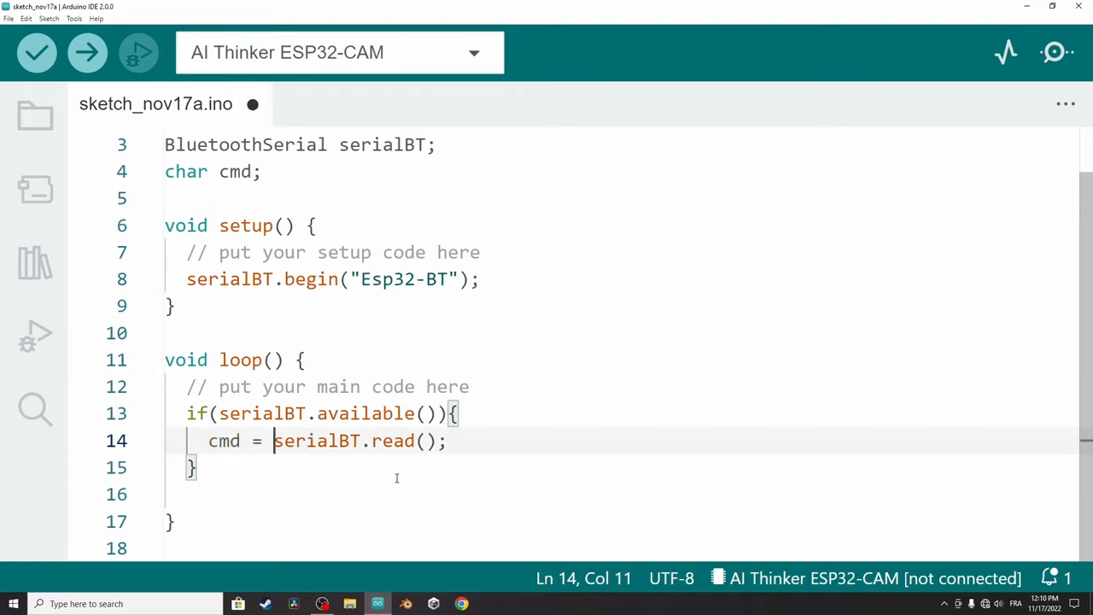
pyautogui.click(36, 51)
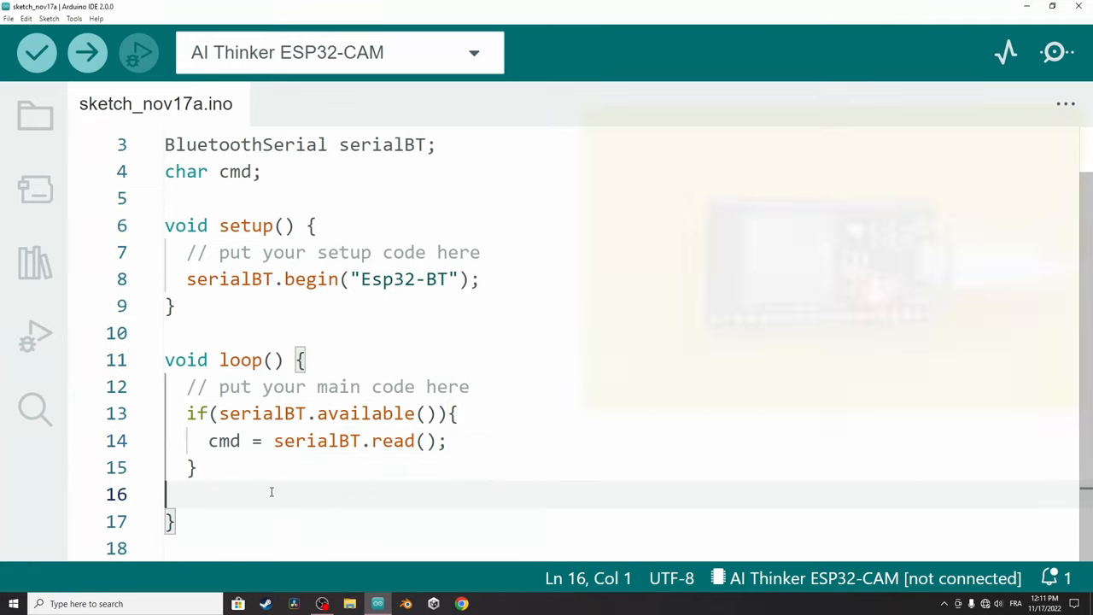
# Add if(cmd == '1') block calling digitalWrite(2, HIGH) in the loop.
pyautogui.doubleClick(224, 441)
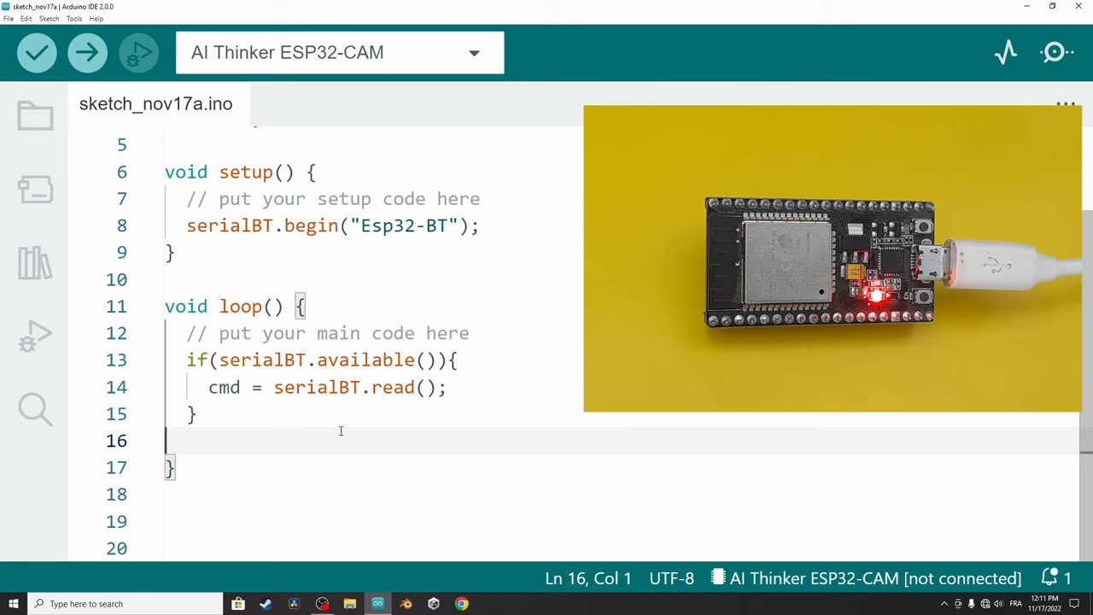
pyautogui.write('if')
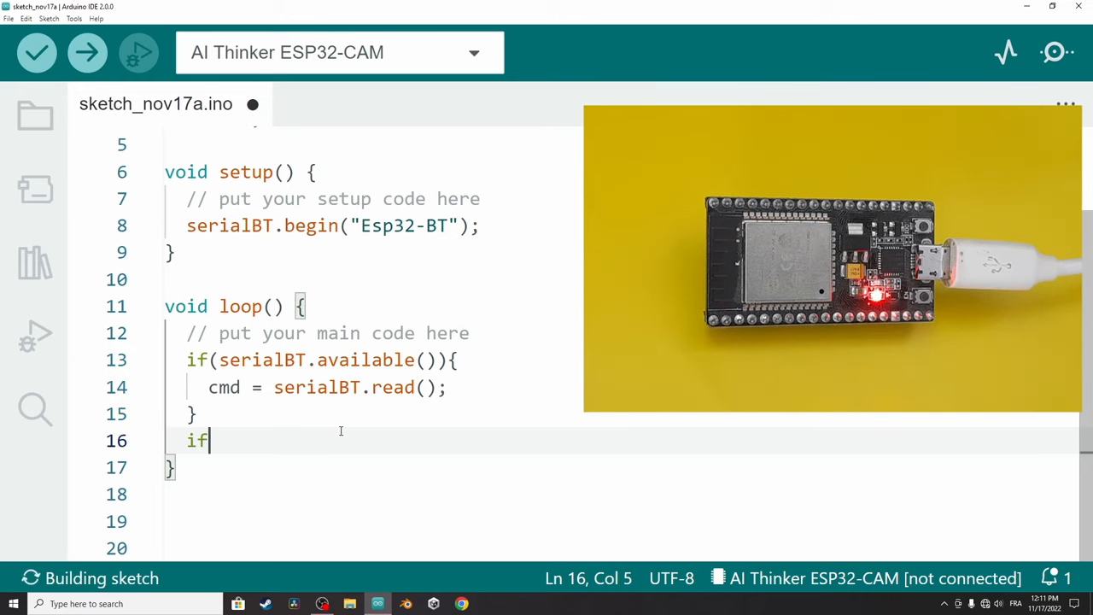
pyautogui.write('(cmd)')
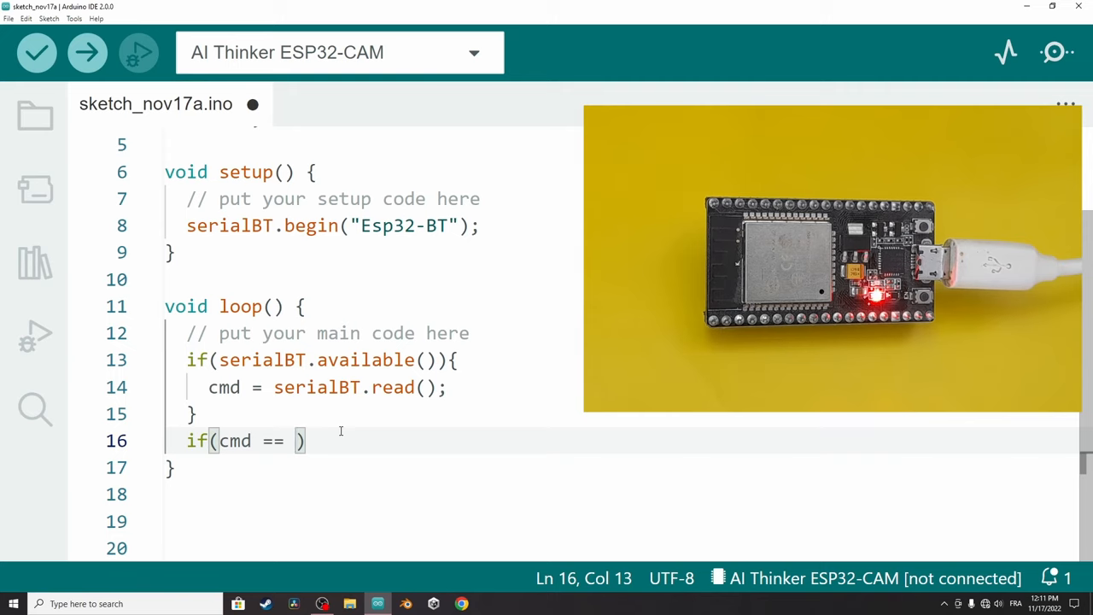
pyautogui.write("''")
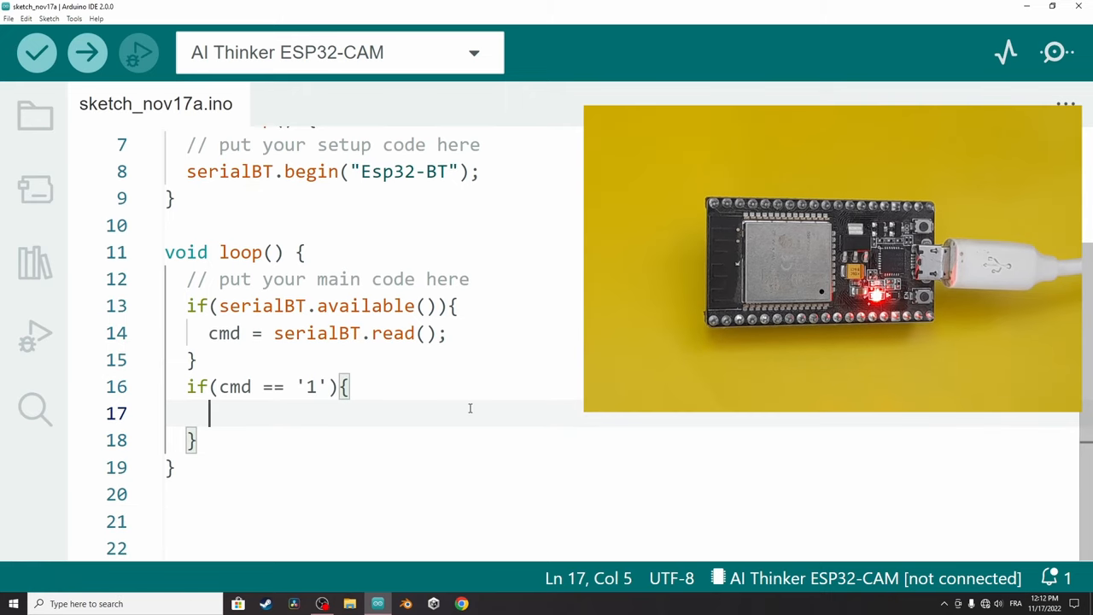
pyautogui.write('digitalWrite(')
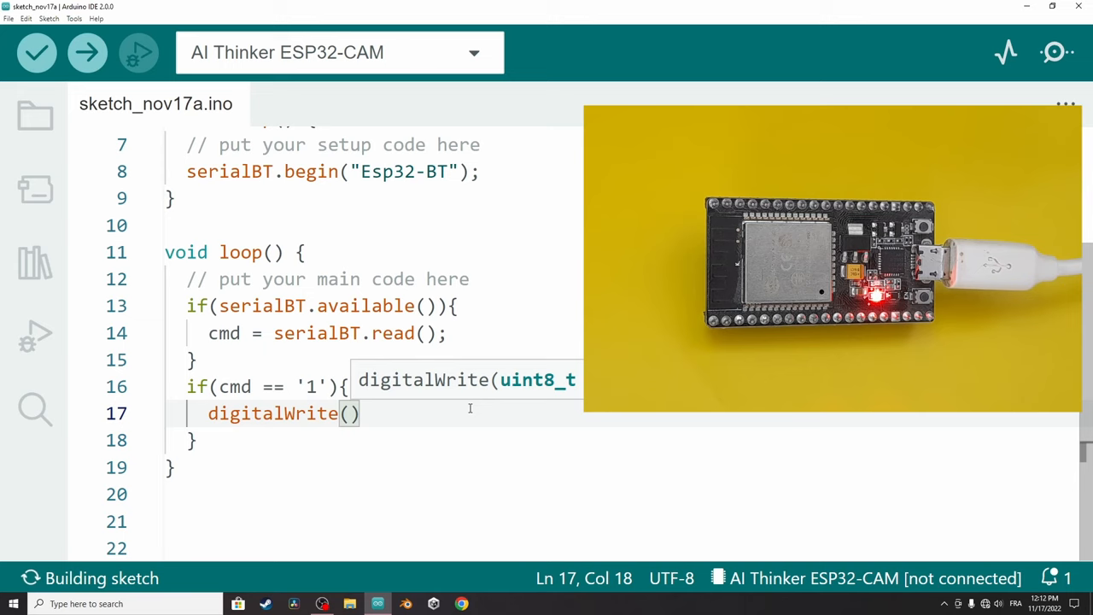
pyautogui.write('2,')
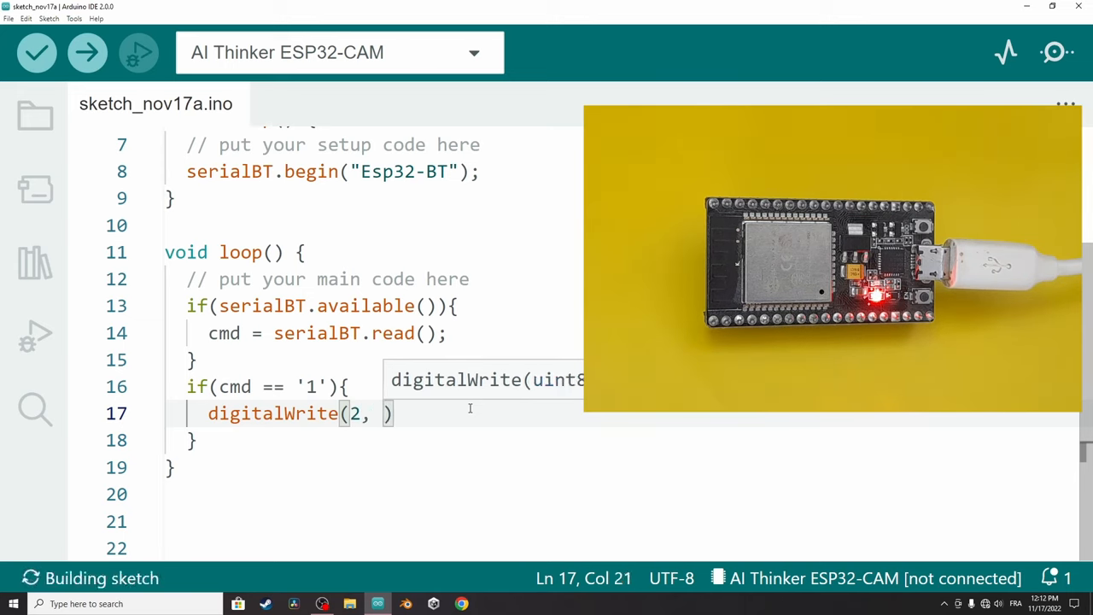
pyautogui.write('HIGH')
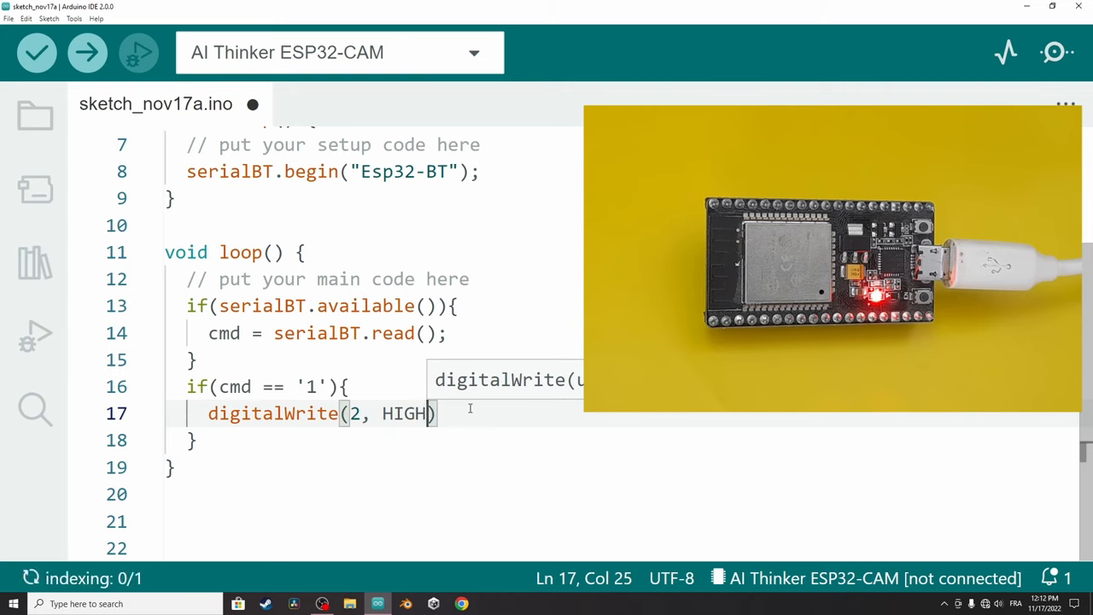
pyautogui.write(';')
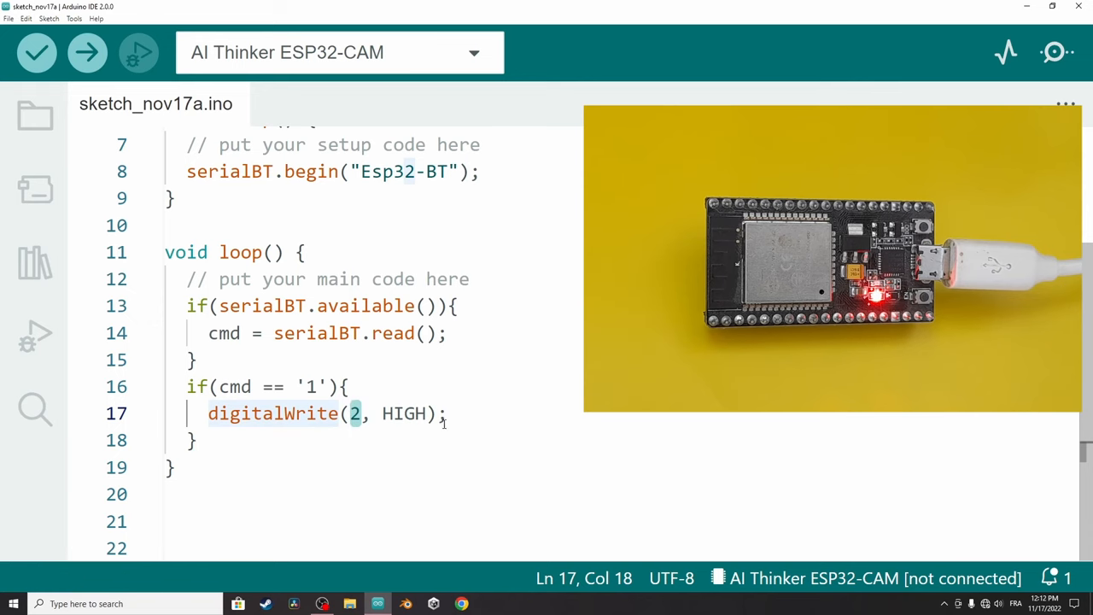
pyautogui.click(195, 441)
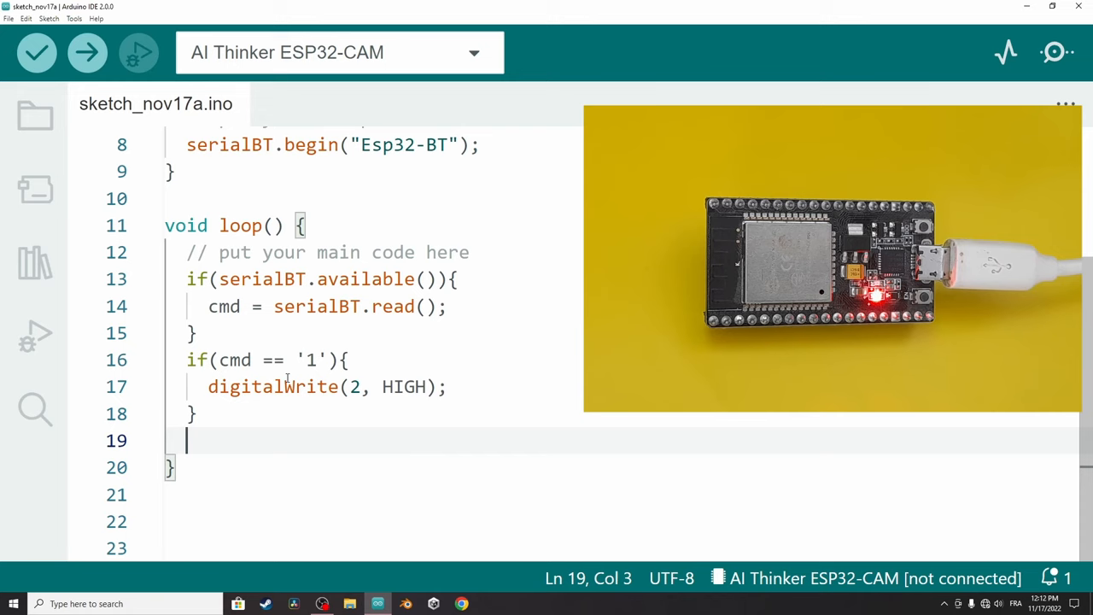
# Add if(cmd == '0') block calling digitalWrite(2, LOW) after the '1' block.
pyautogui.write('if')
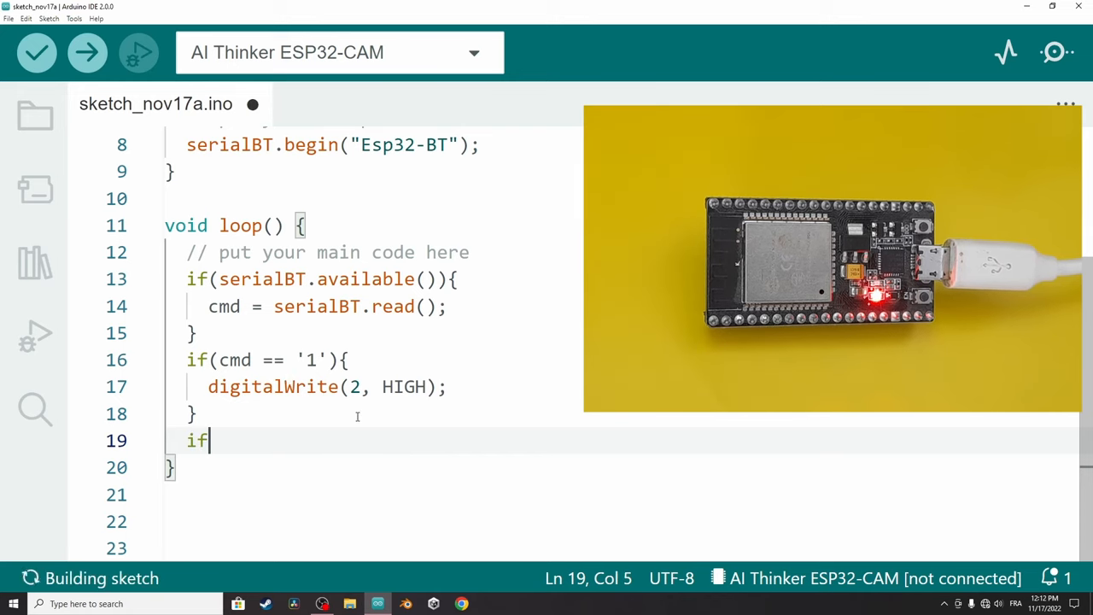
pyautogui.write('(cm')
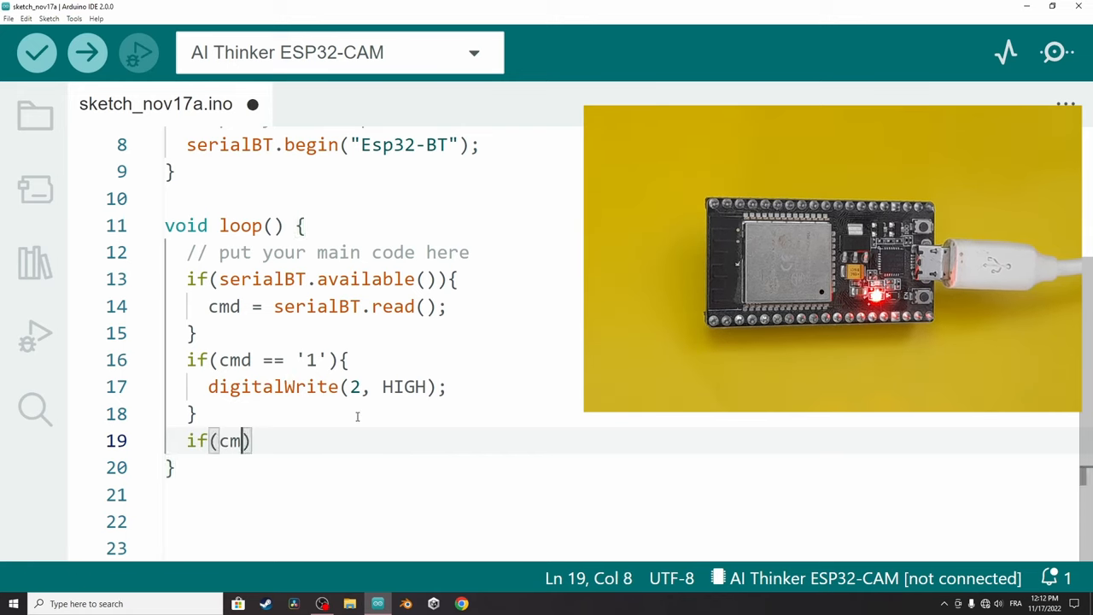
pyautogui.write('==')
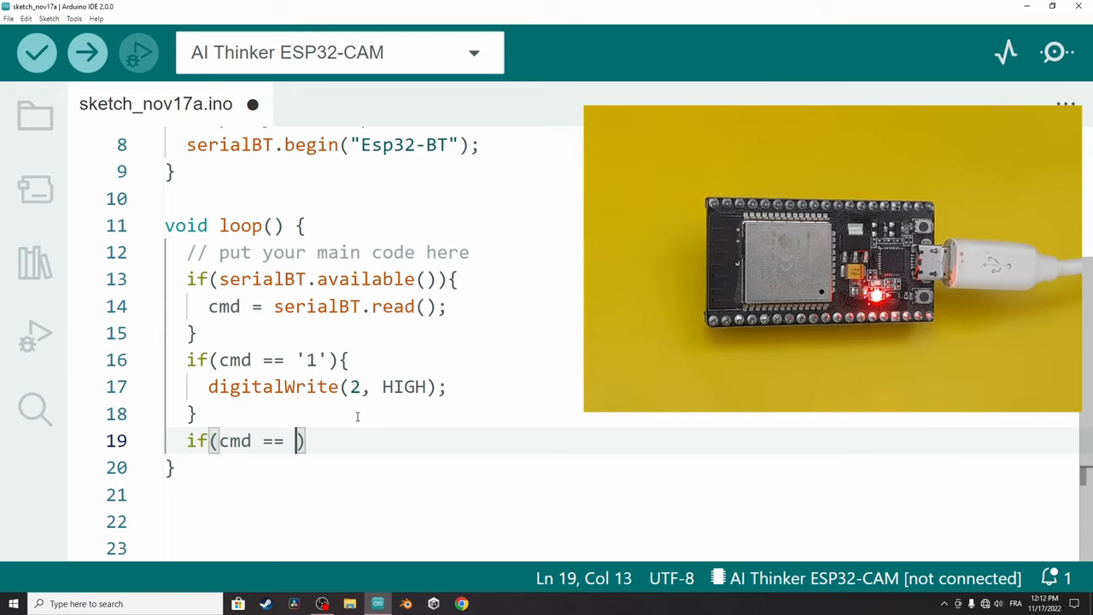
pyautogui.write("'0'")
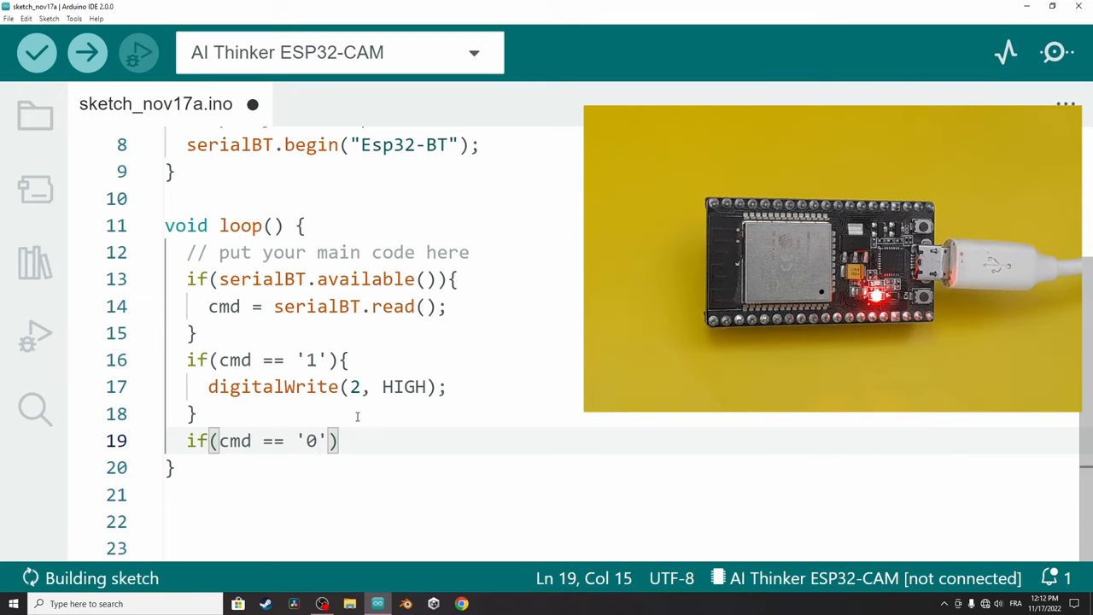
pyautogui.write('{')
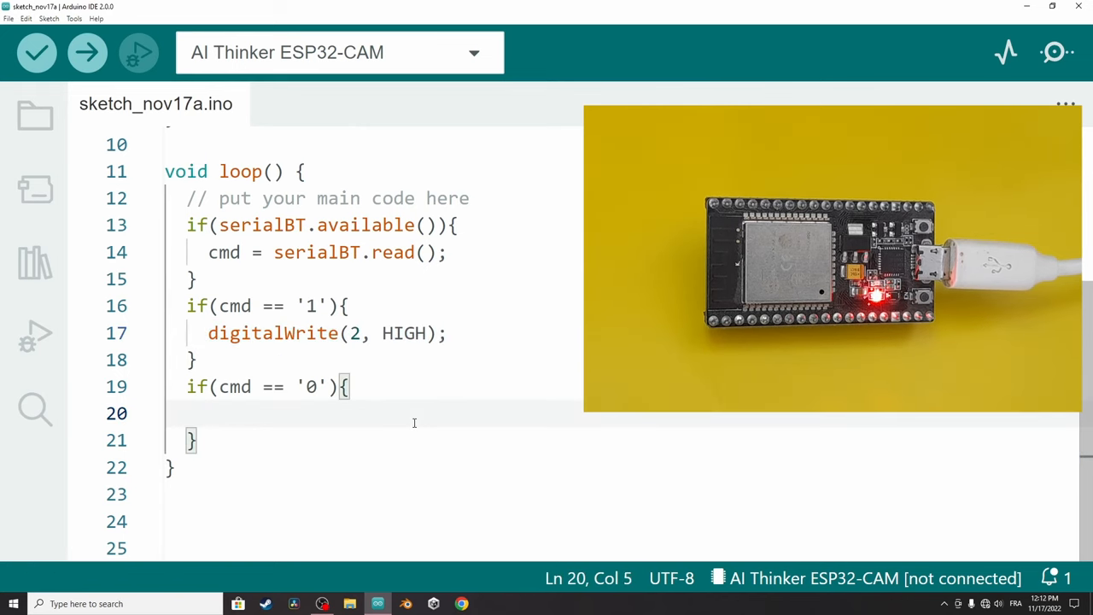
pyautogui.write('digitalWrite(2, HIGH);')
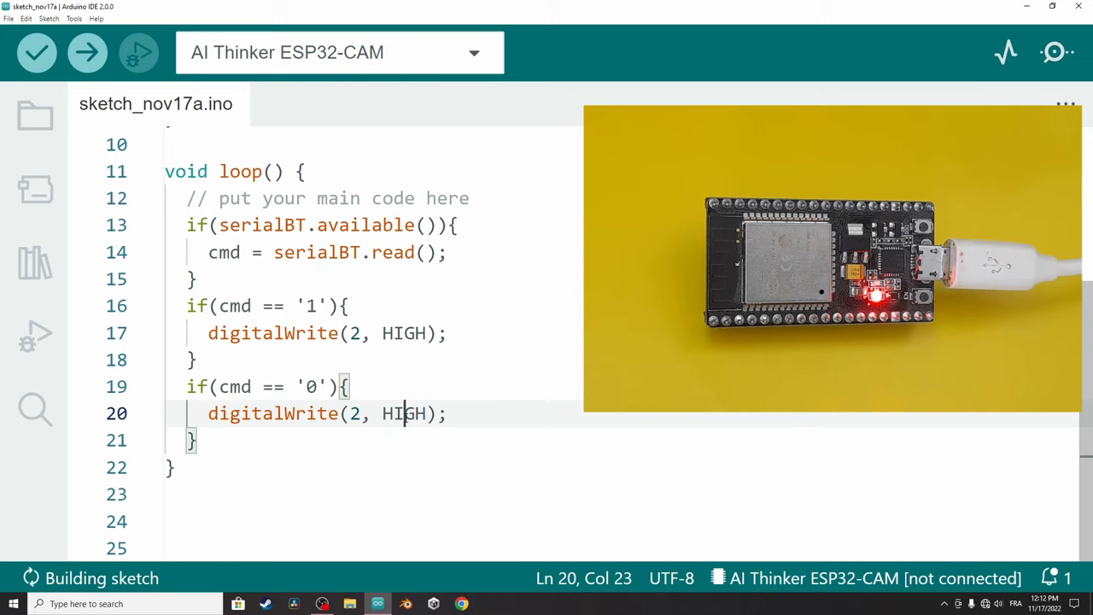
pyautogui.write('LOW')
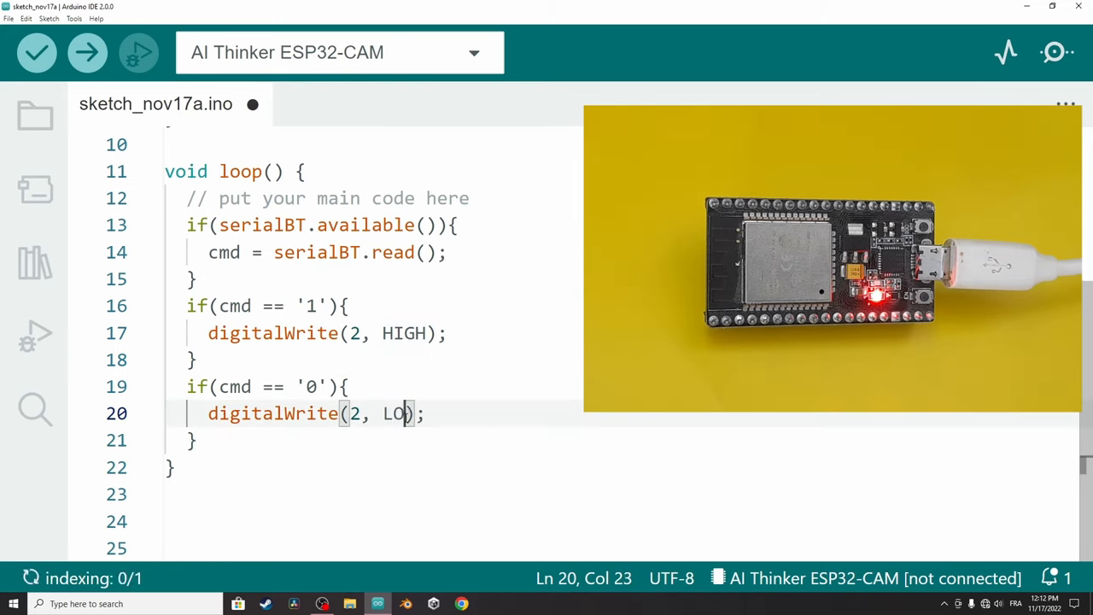
pyautogui.write('W')
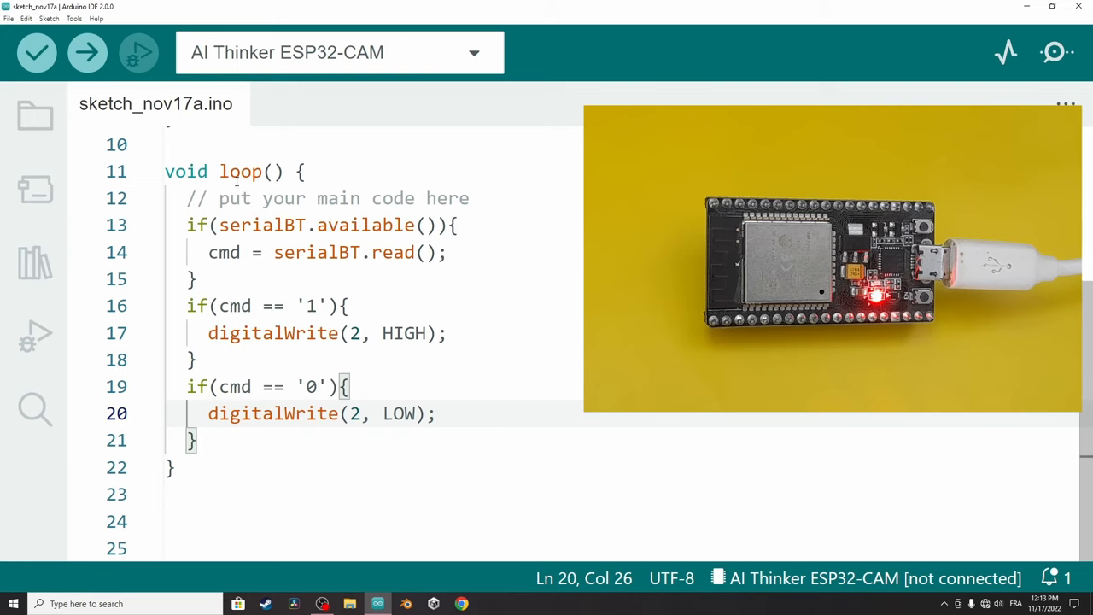
pyautogui.doubleClick(241, 171)
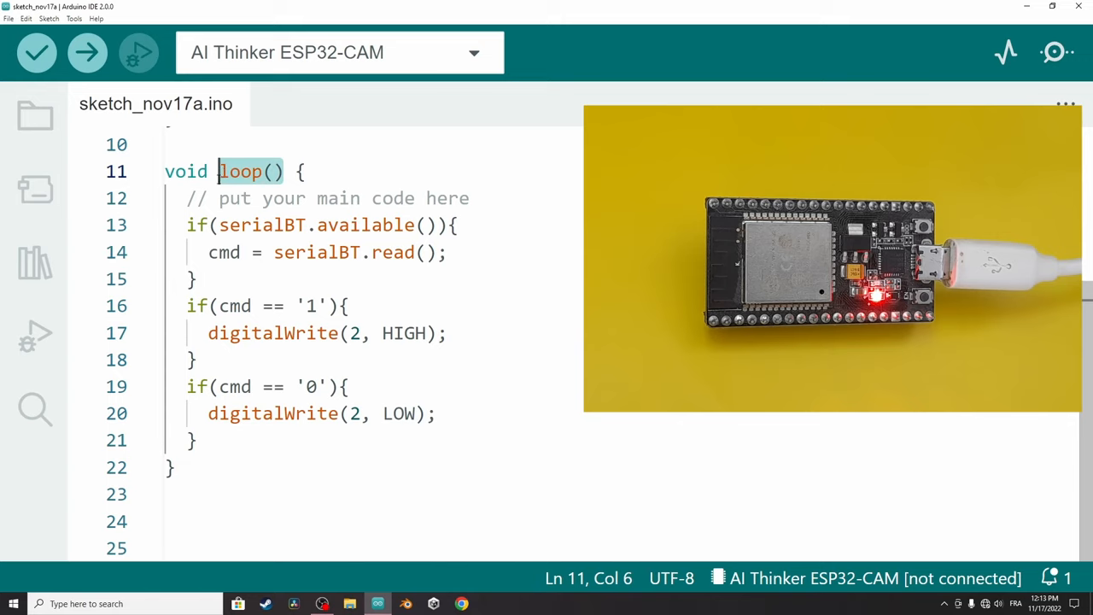
pyautogui.click(194, 441)
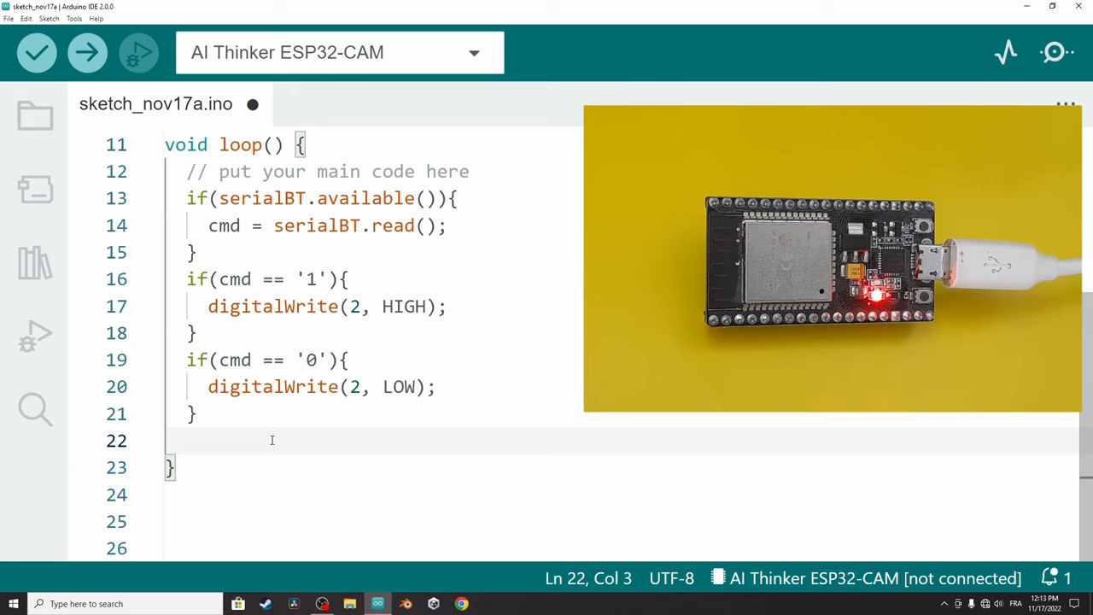
# Add delay(20); at the end of loop.
pyautogui.write('delay(')
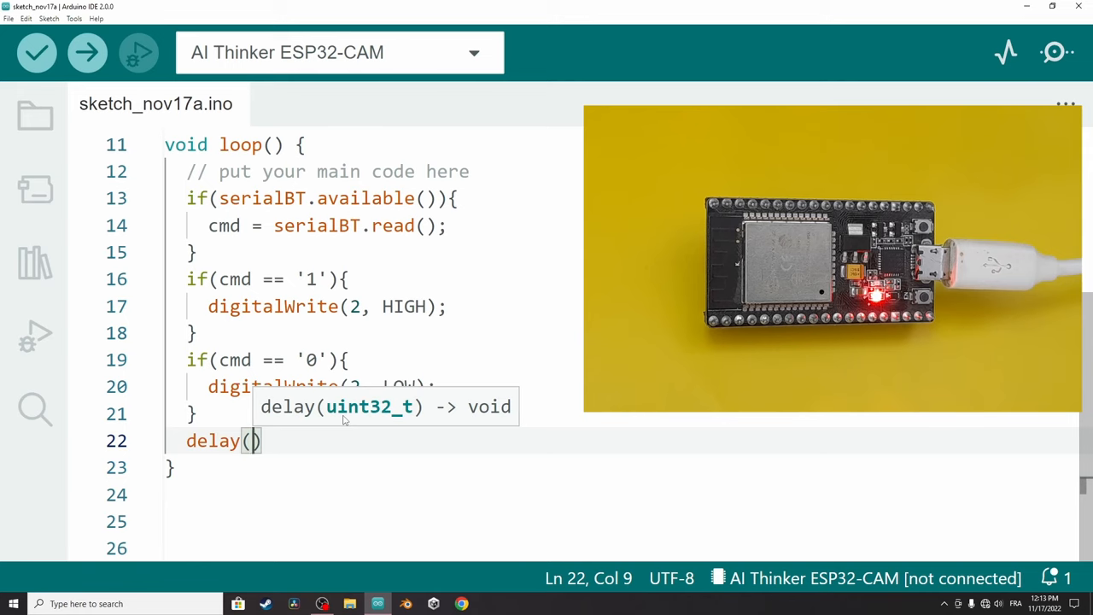
pyautogui.write('20')
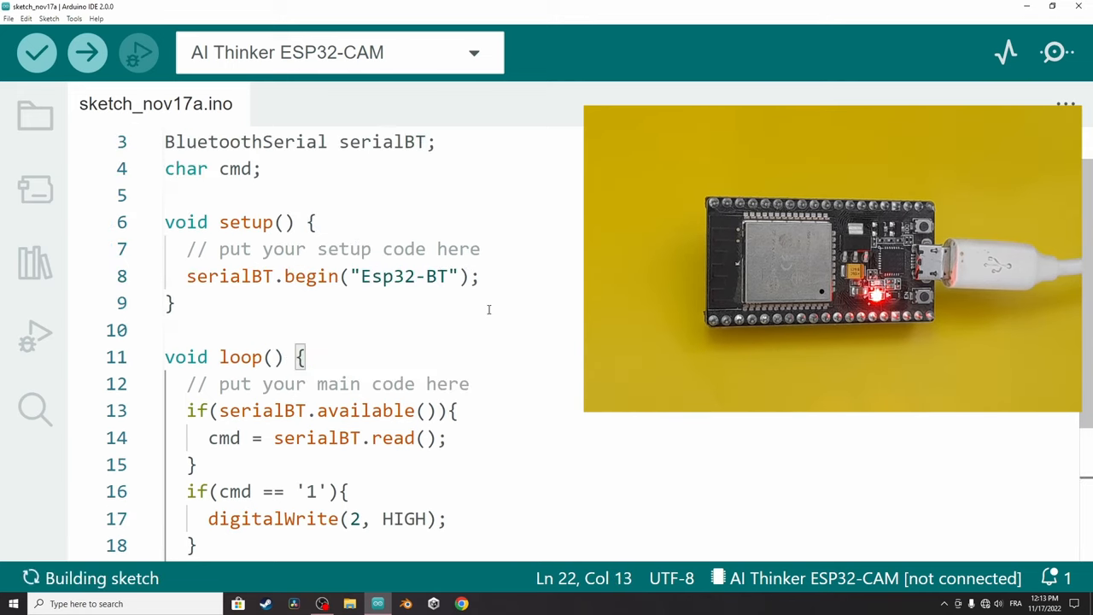
pyautogui.moveTo(478, 323)
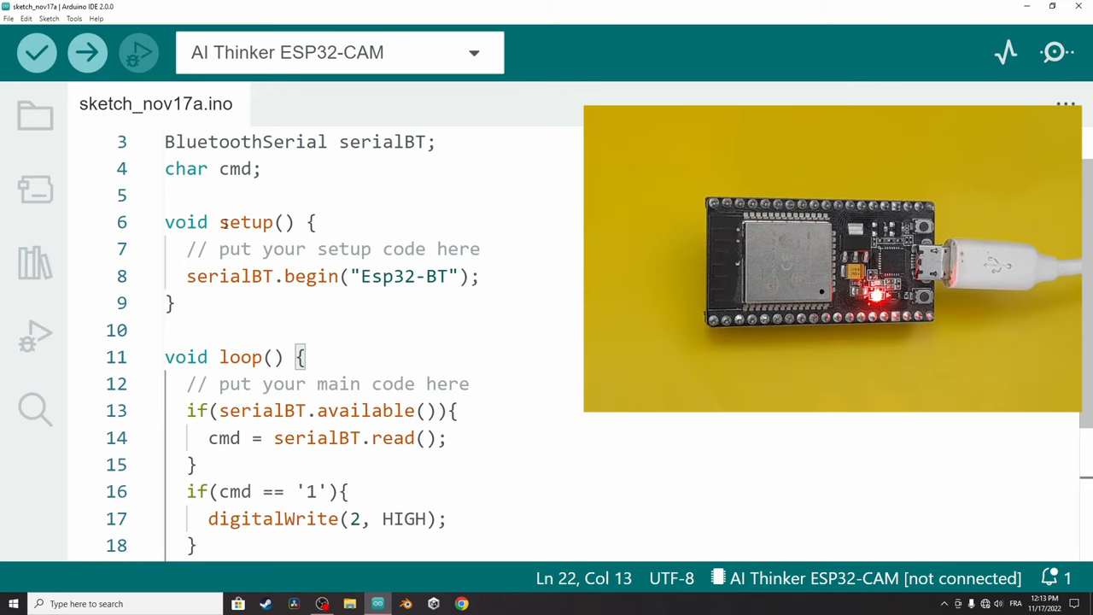
# Add pinMode(2, OUTPUT); in setup after the serialBT.begin call.
pyautogui.click(521, 276)
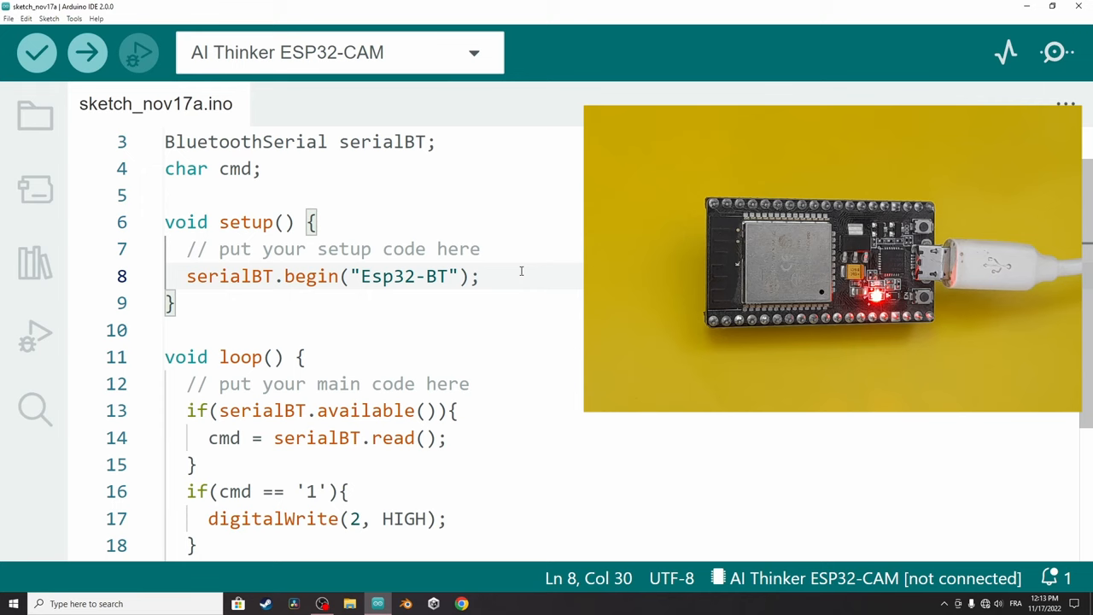
pyautogui.write('pin')
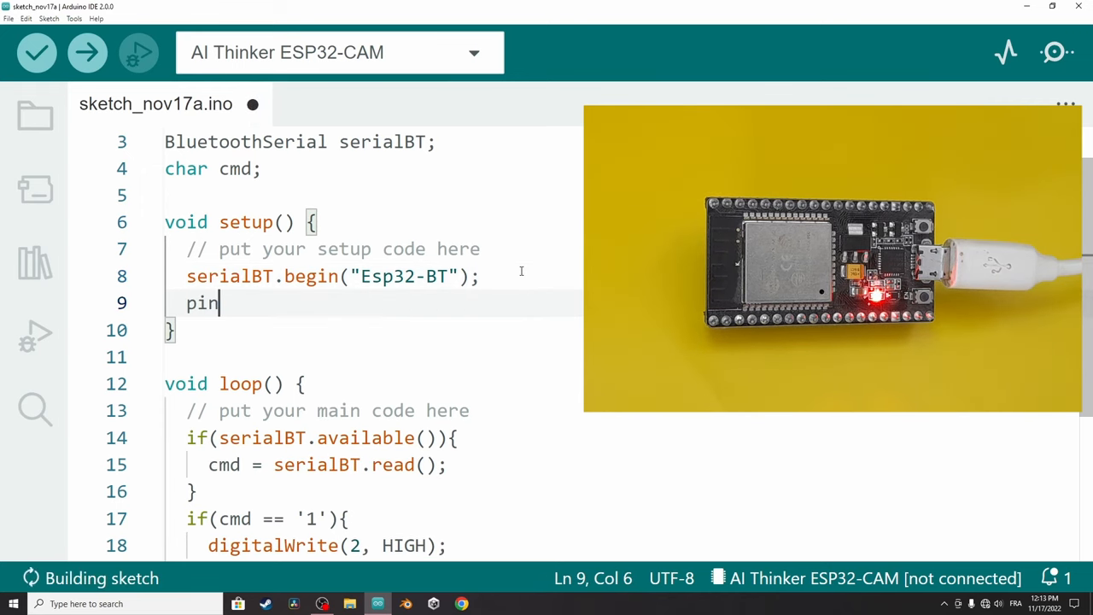
pyautogui.write('Mode')
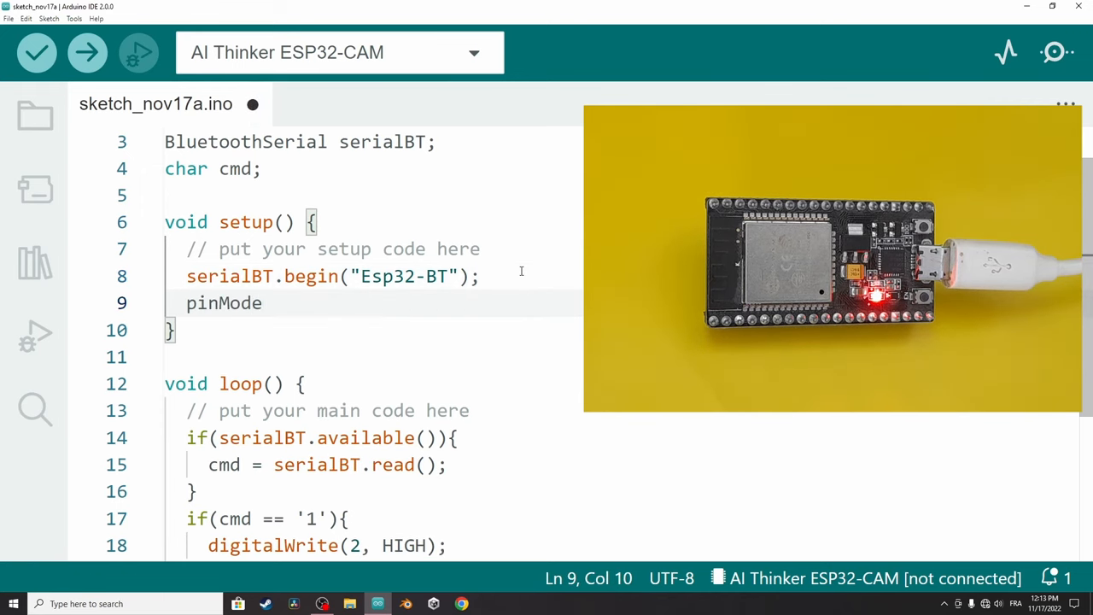
pyautogui.write('(2')
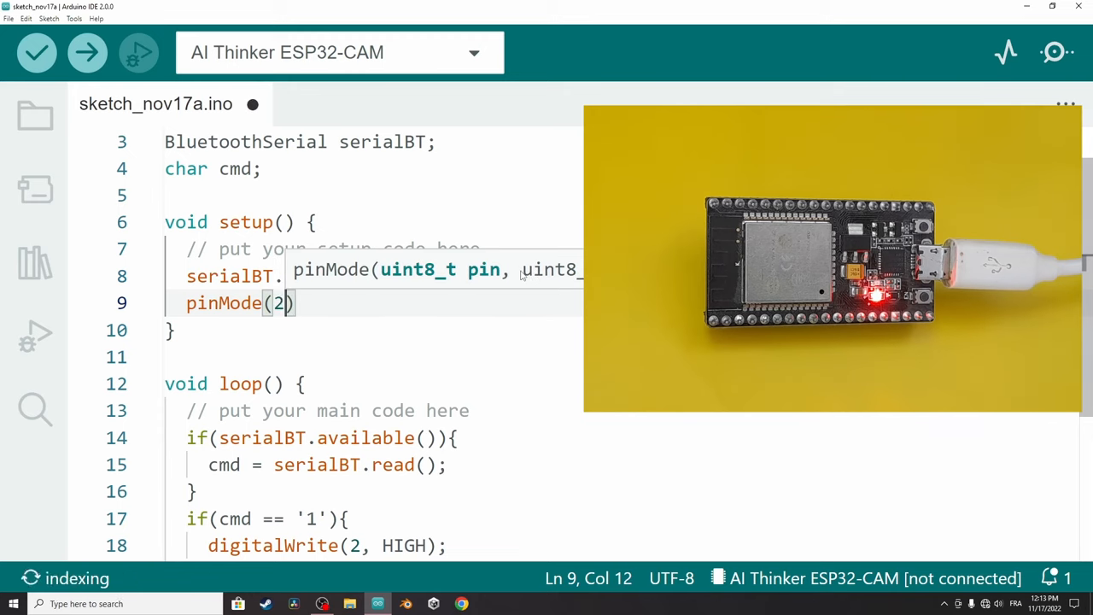
pyautogui.write(', O')
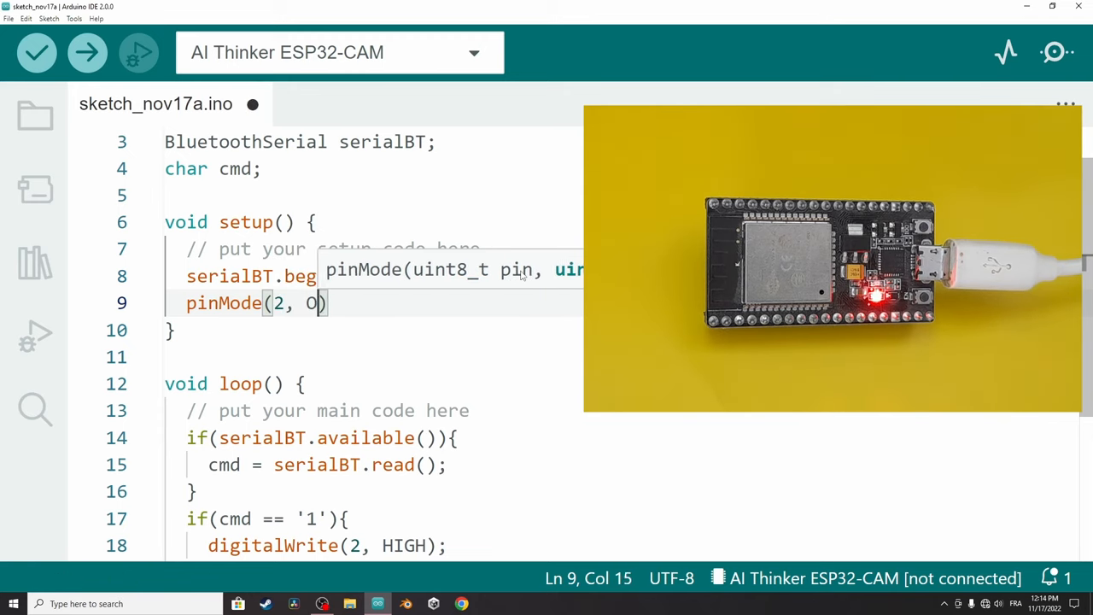
pyautogui.write('UTPUT')
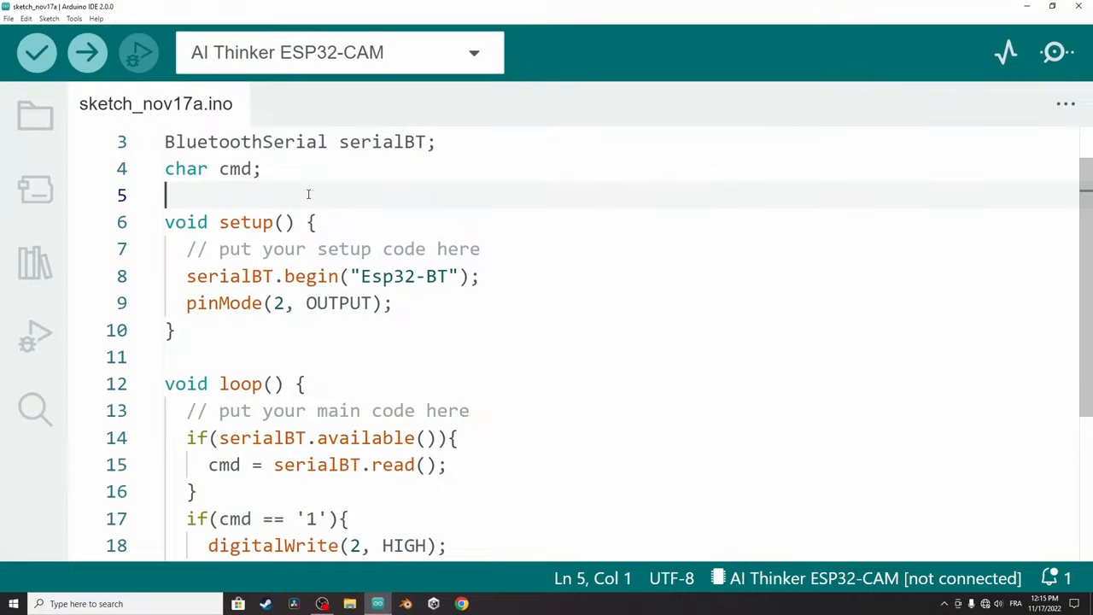
# Choose NodeMCU-32S from the esp32 board list instead of AI Thinker ESP32-CAM.
pyautogui.click(73, 17)
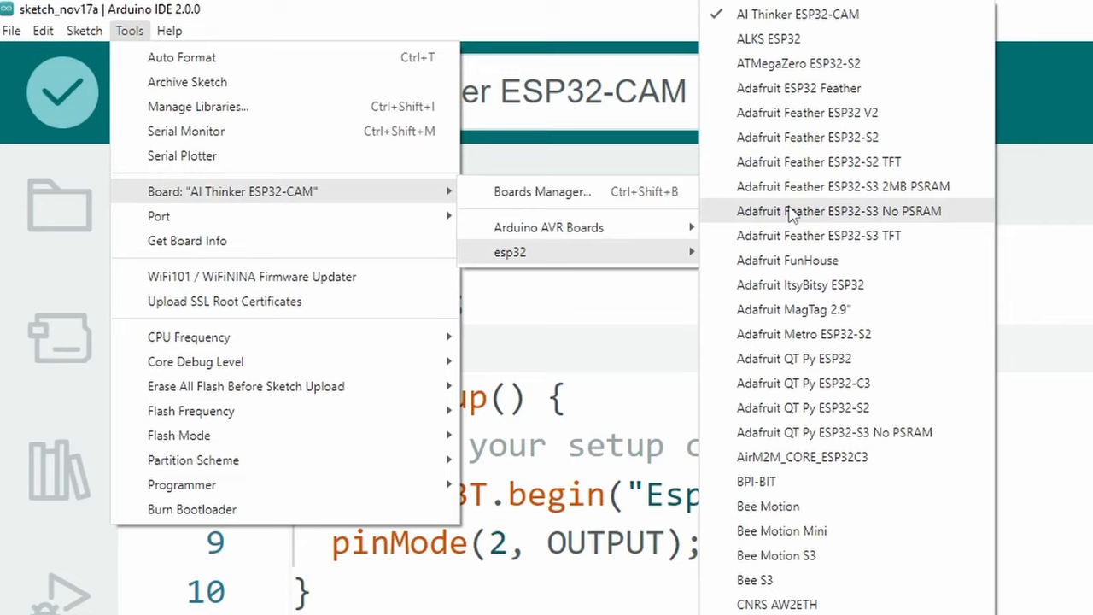
pyautogui.moveTo(663, 253)
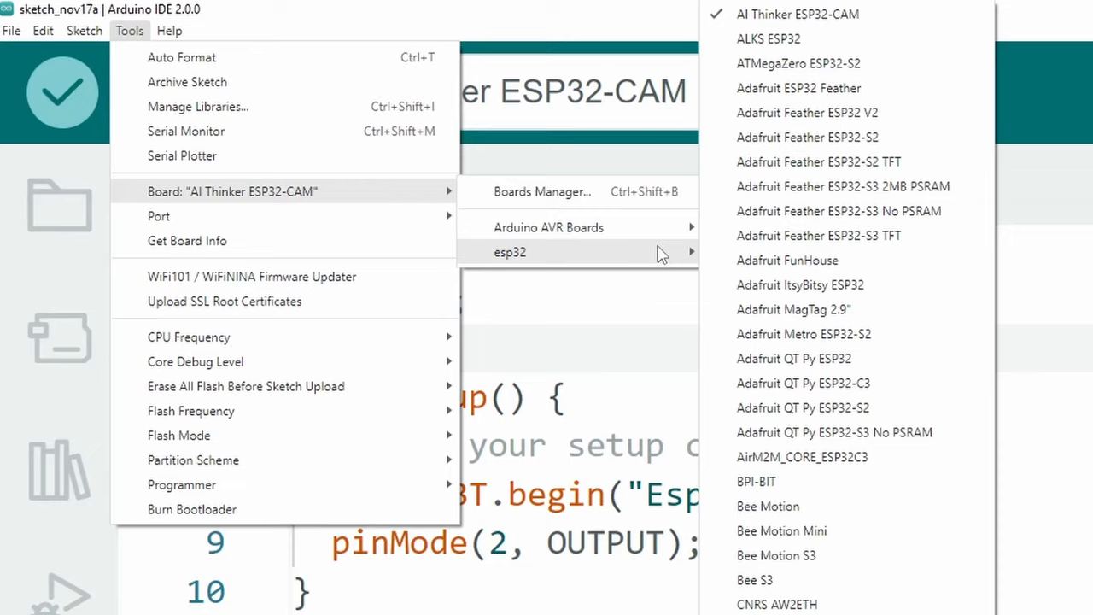
pyautogui.moveTo(857, 237)
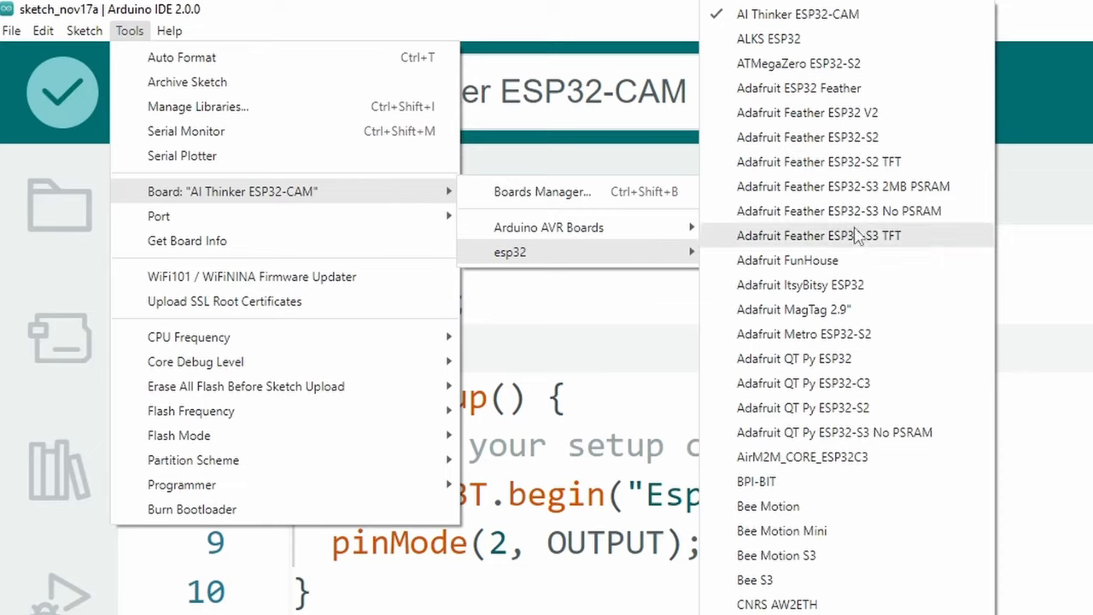
pyautogui.moveTo(855, 236)
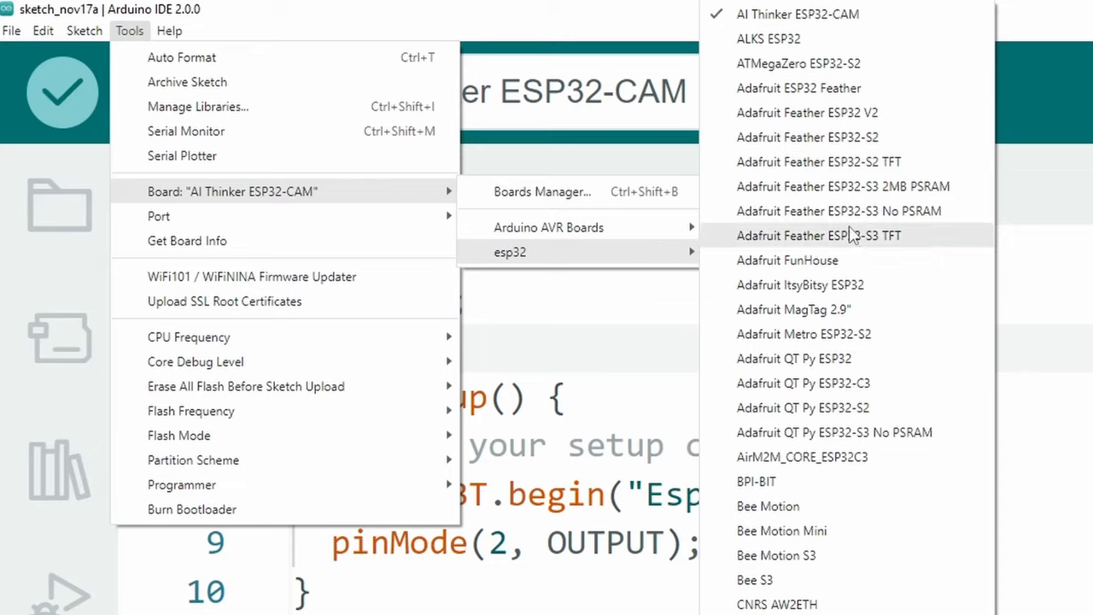
pyautogui.scroll(-3)
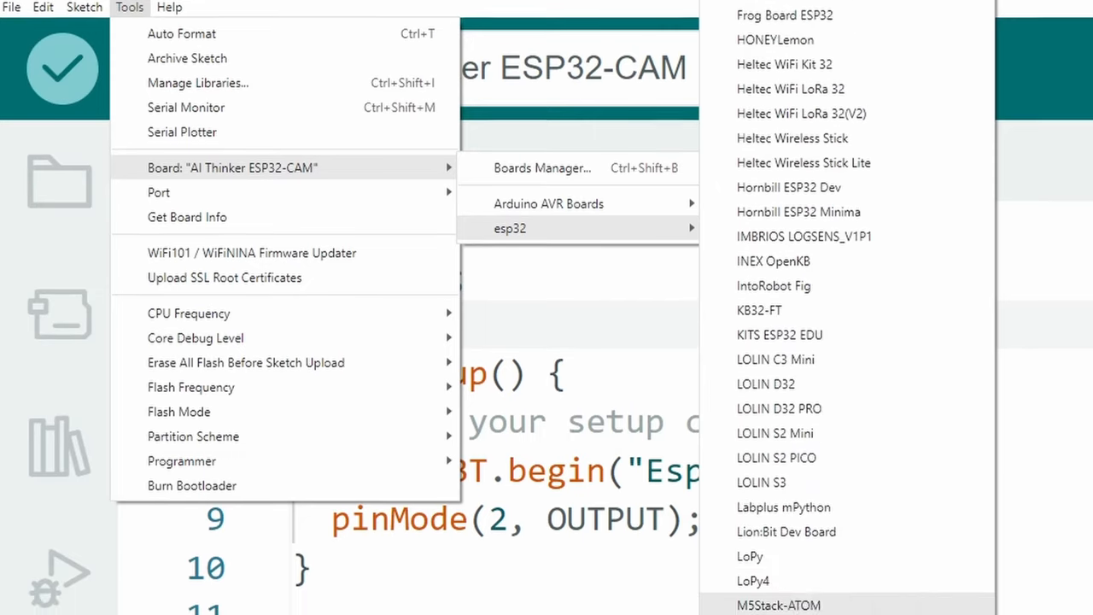
pyautogui.scroll(-3)
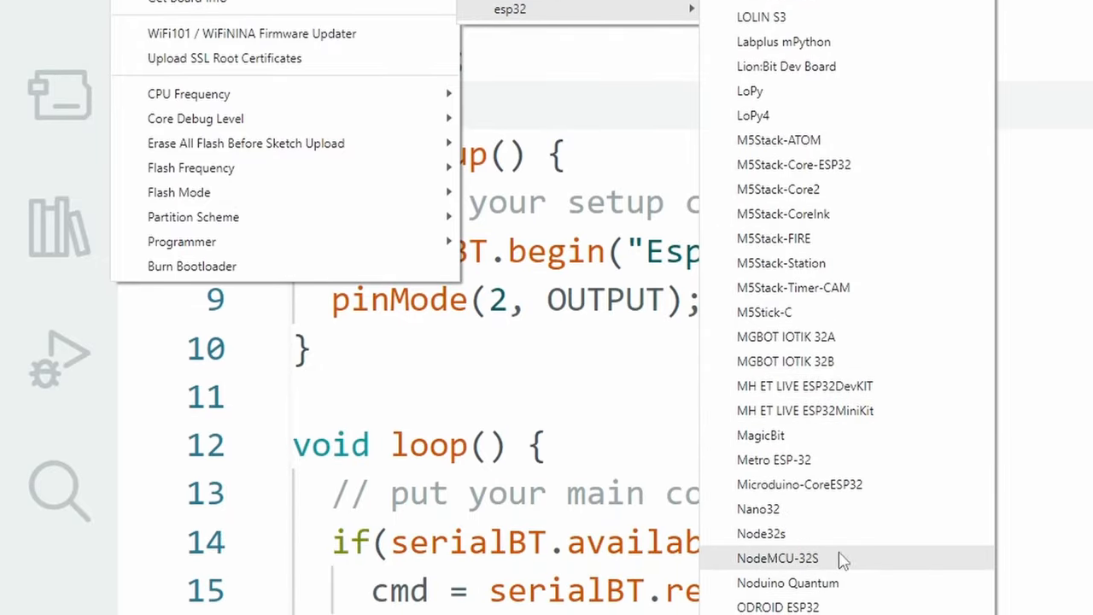
pyautogui.click(778, 557)
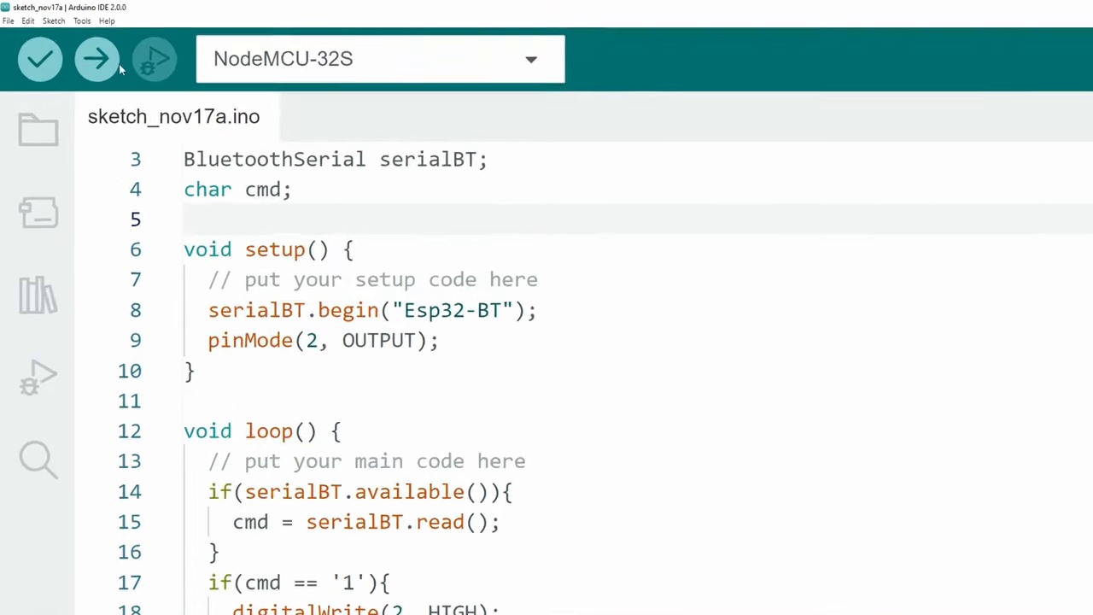
# Upload the Bluetooth LED sketch to the NodeMCU-32S over COM6.
pyautogui.click(82, 21)
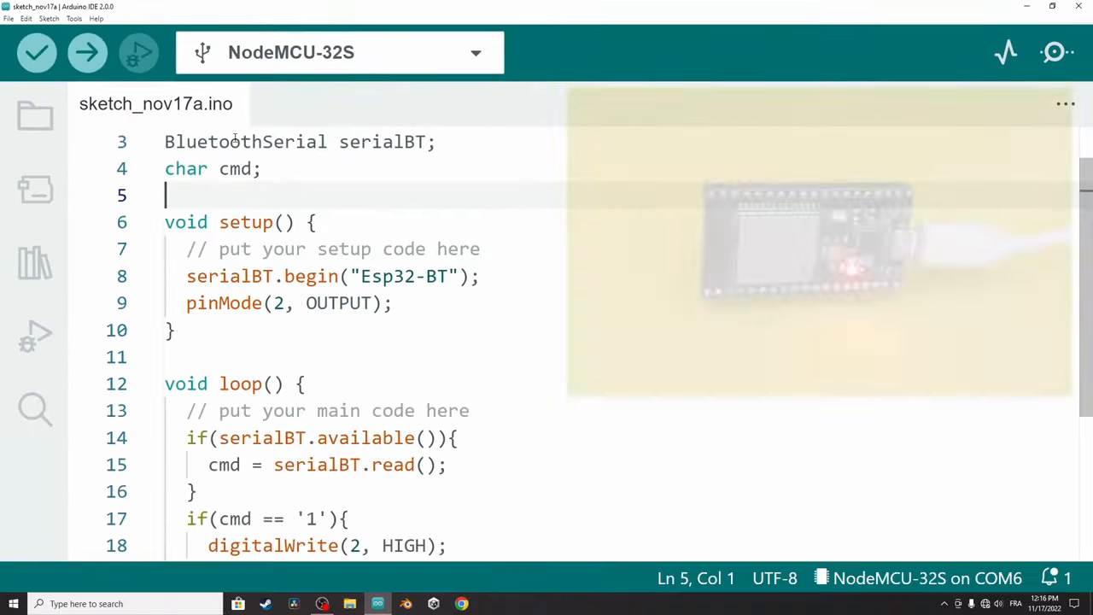
pyautogui.click(87, 51)
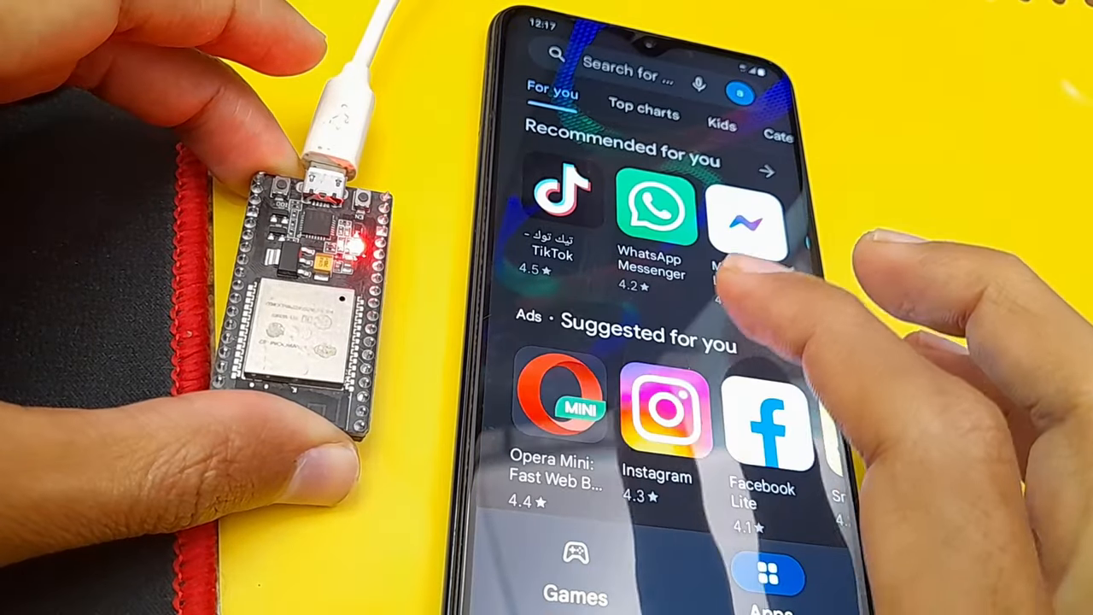
# Search the Play Store again for 'serial bluetooth terminal' and get to the app.
pyautogui.click(623, 72)
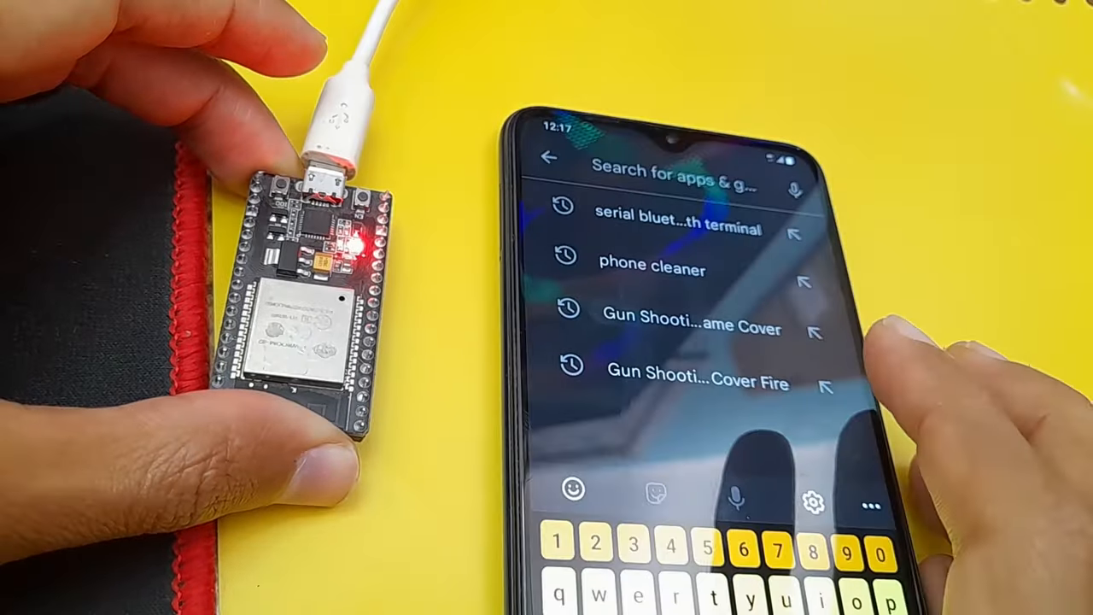
pyautogui.click(675, 229)
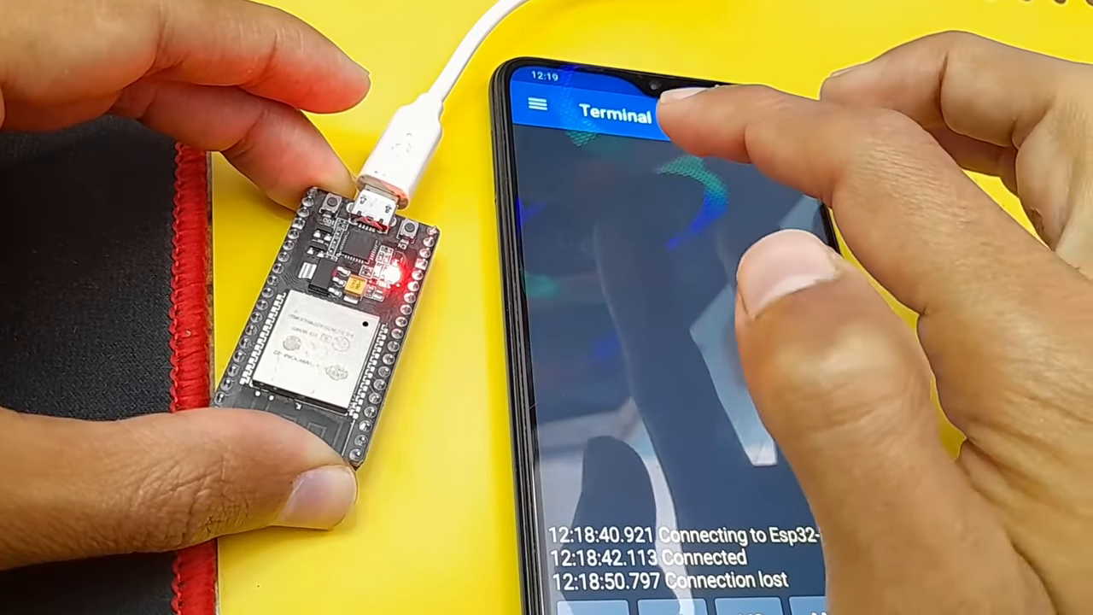
# Reconnect to Esp32-BT from the Devices list under Bluetooth Classic.
pyautogui.click(536, 105)
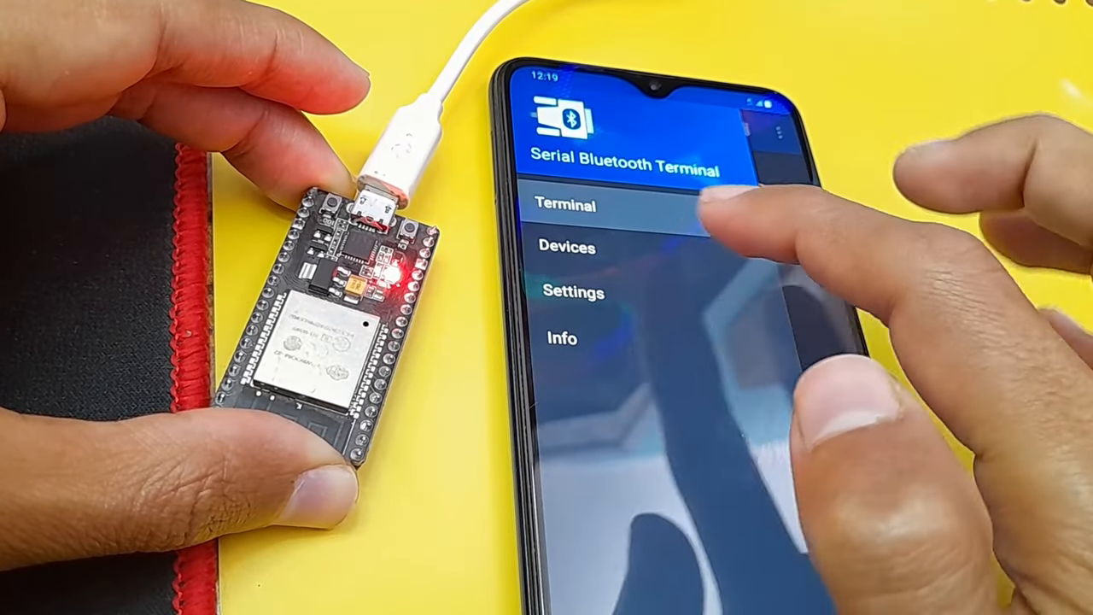
pyautogui.click(567, 248)
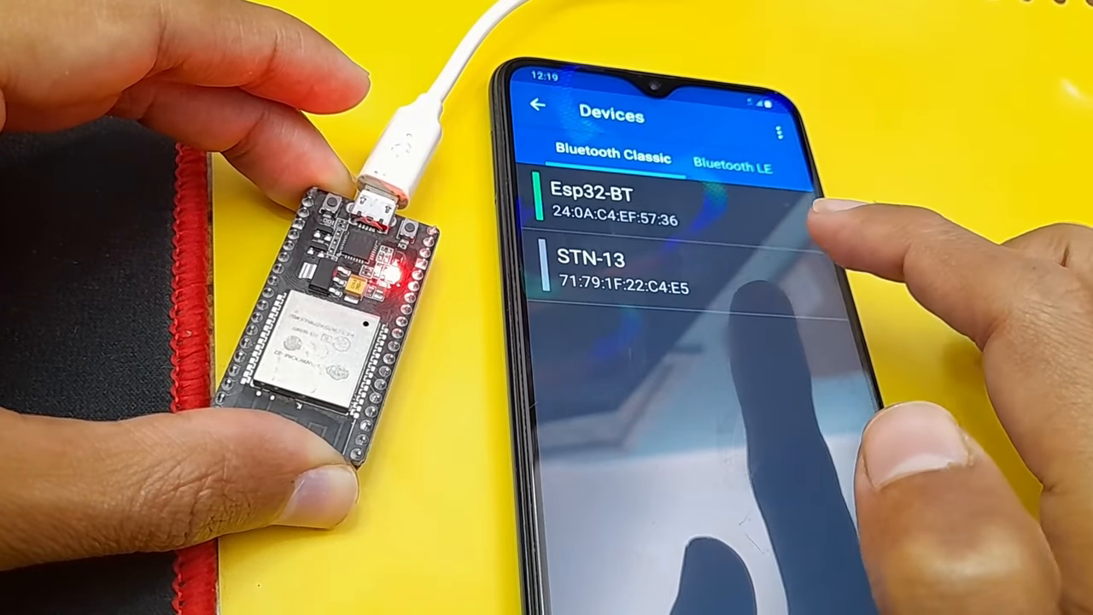
pyautogui.click(623, 202)
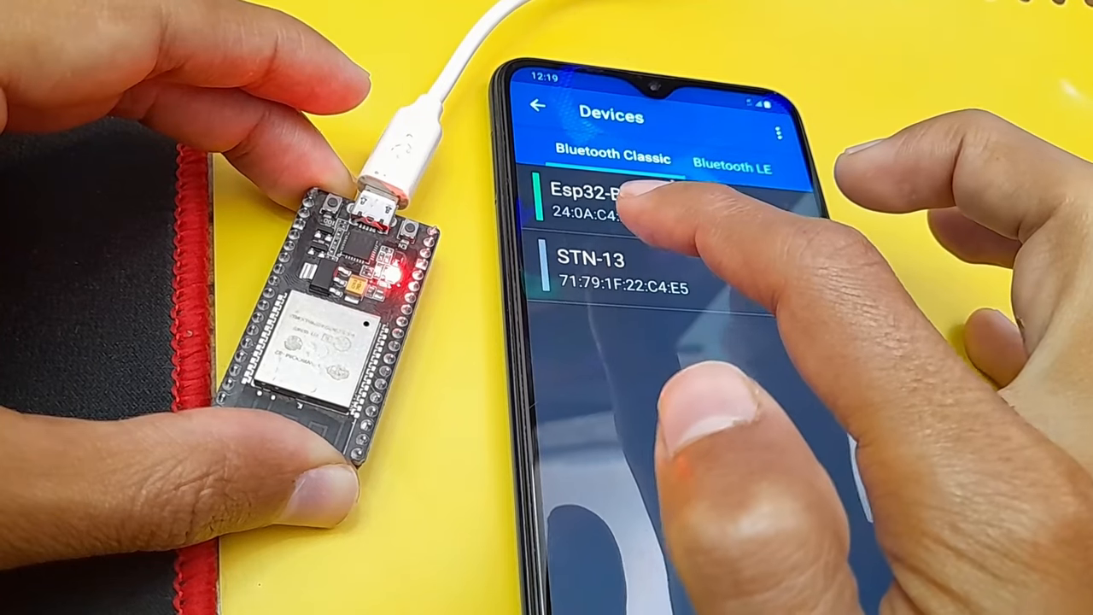
pyautogui.click(615, 201)
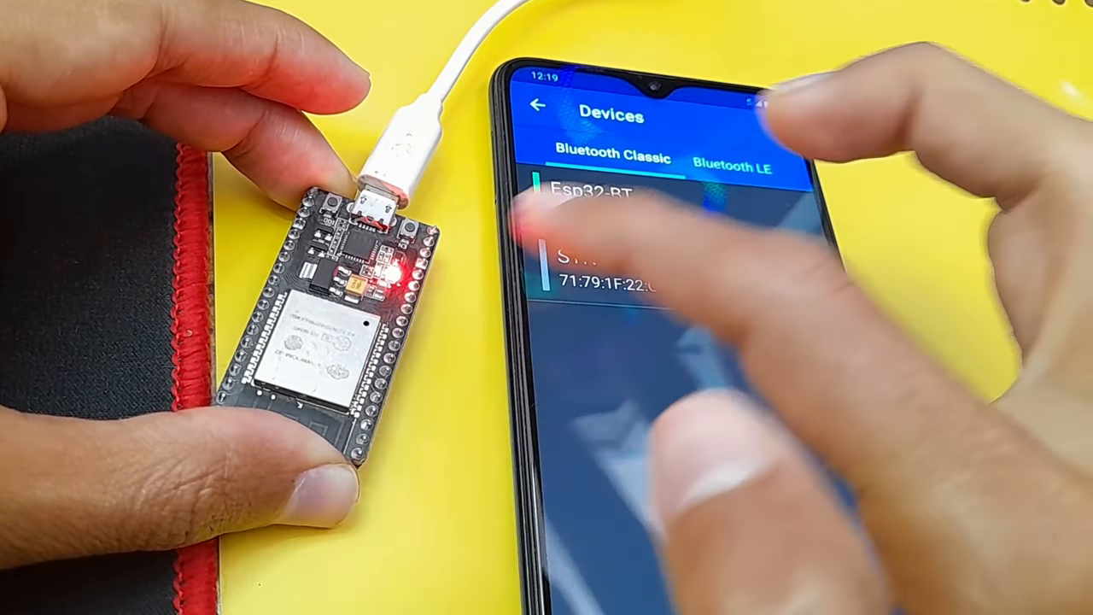
pyautogui.click(597, 191)
pyautogui.write('1')
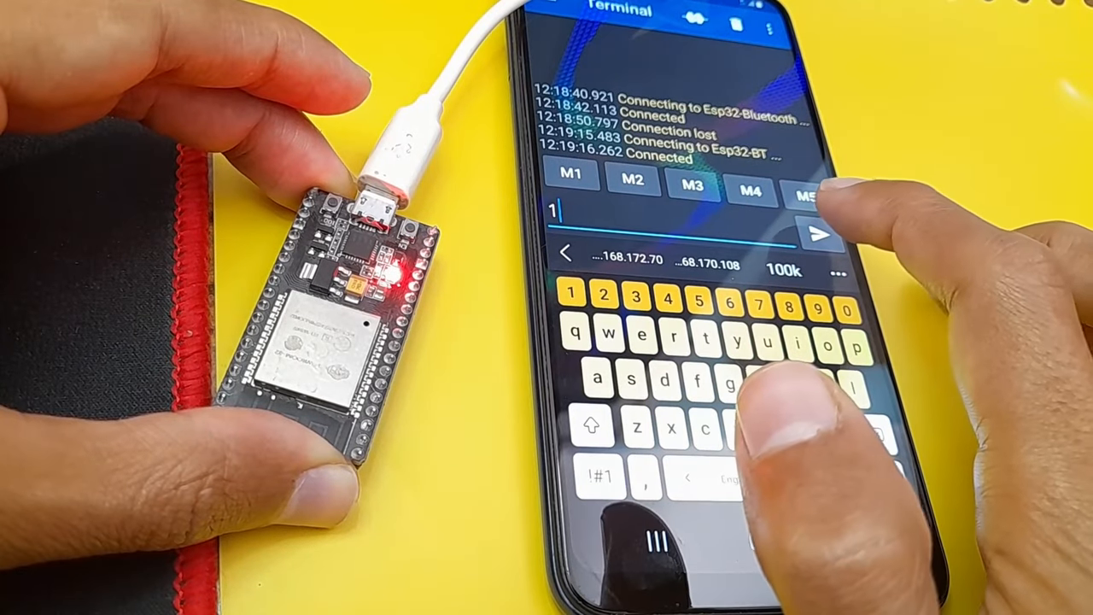
# Send '1' to Esp32-BT to light the LED, then enter '0' to switch it off.
pyautogui.click(817, 235)
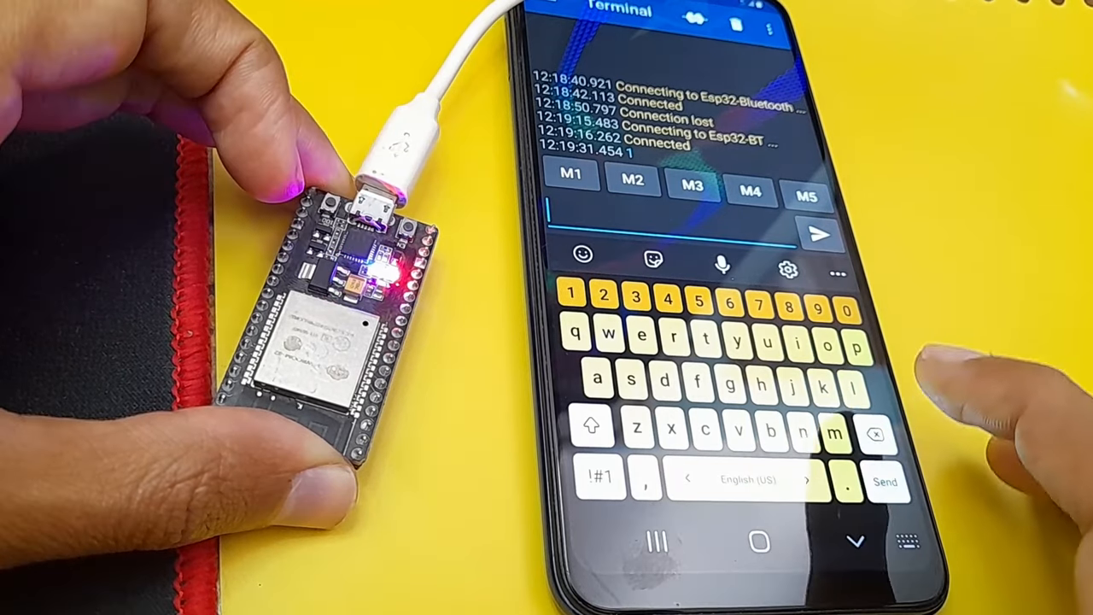
pyautogui.write('0')
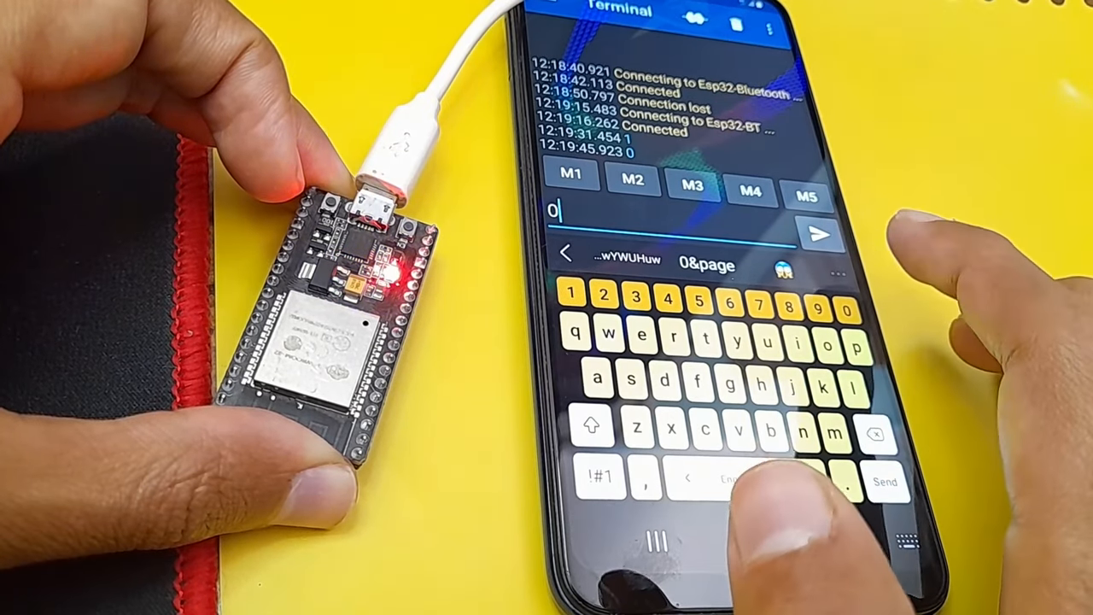